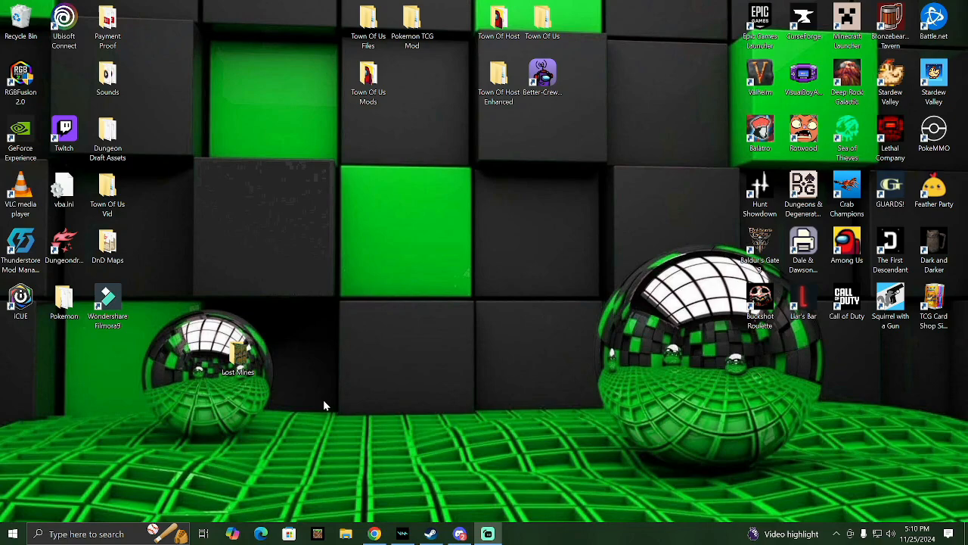
pyautogui.moveTo(325, 401)
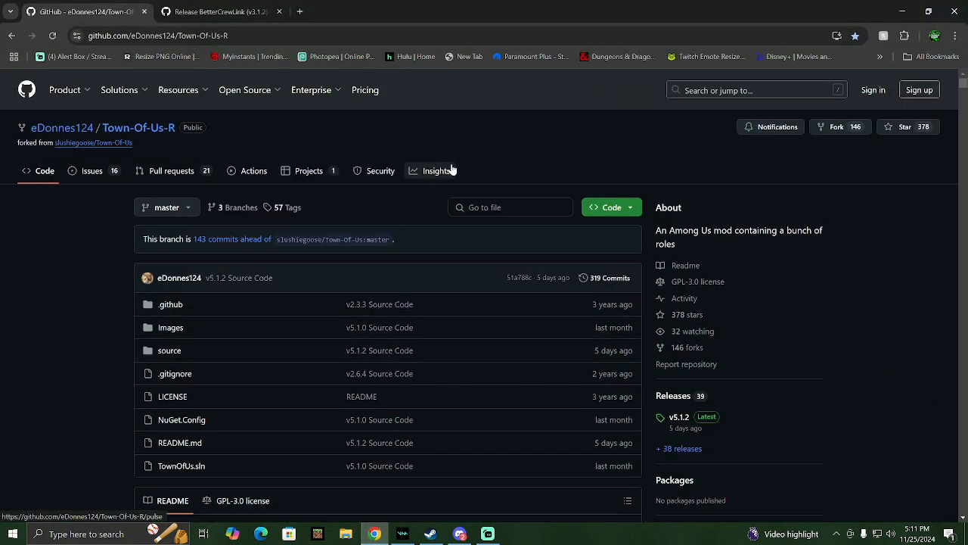
pyautogui.moveTo(212, 51)
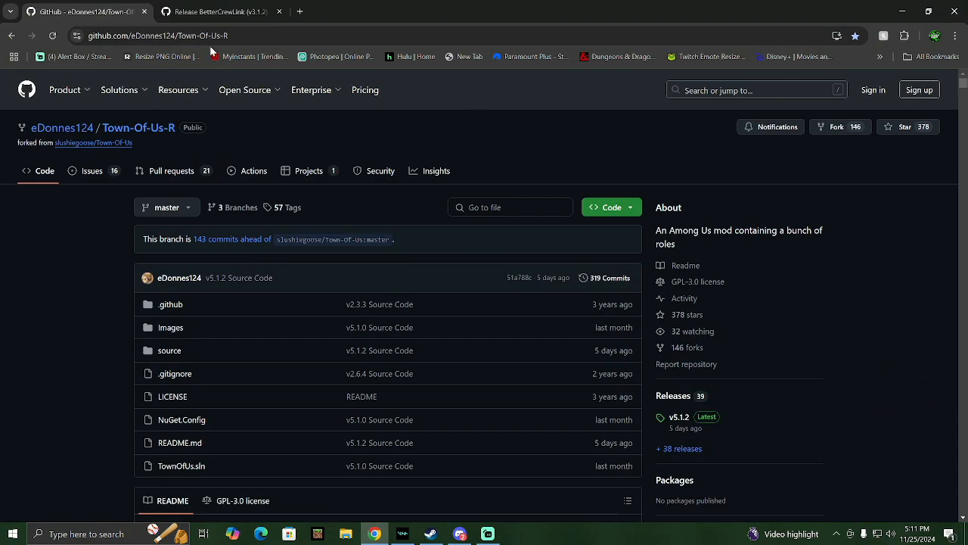
pyautogui.moveTo(891, 9)
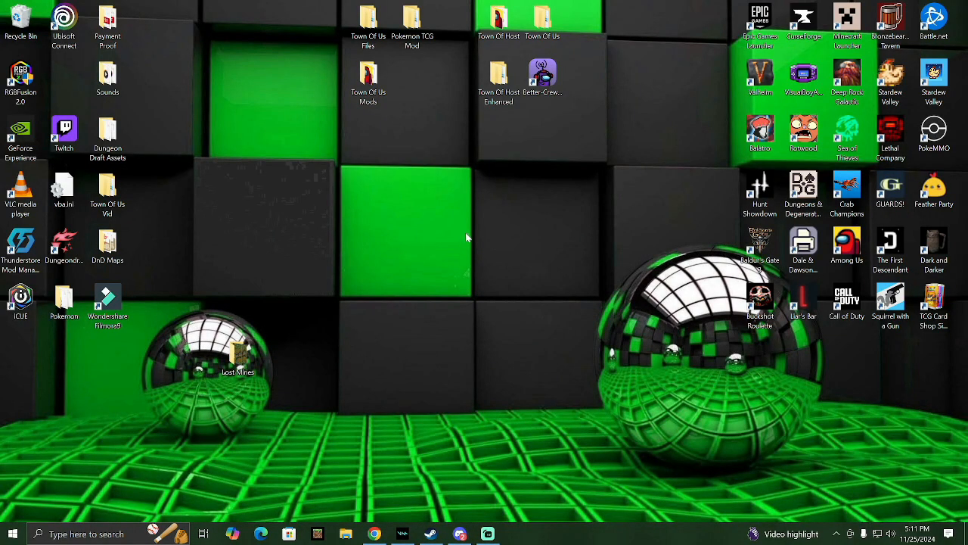
# Step: Create a new desktop folder, declining to merge it with the existing Town Of Us folder
pyautogui.rightClick(466, 237)
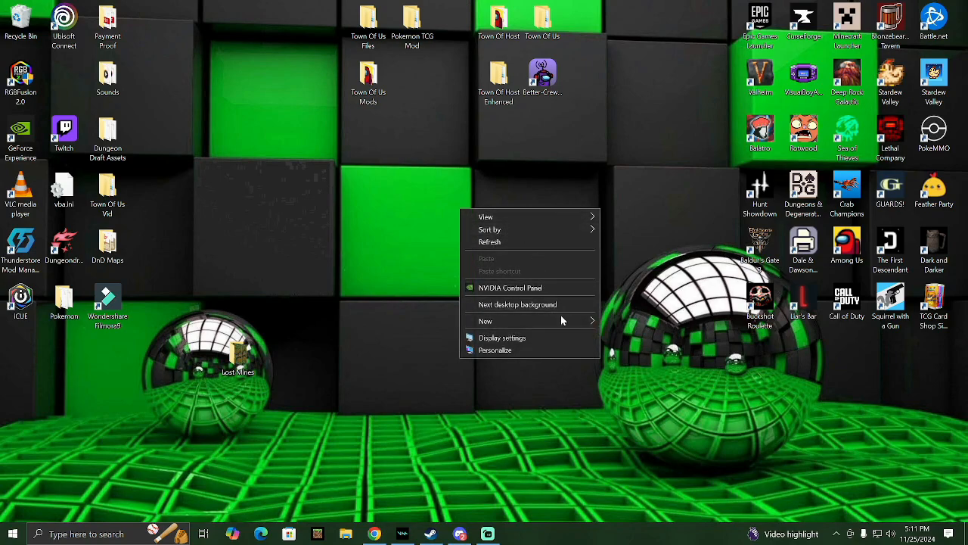
pyautogui.click(485, 321)
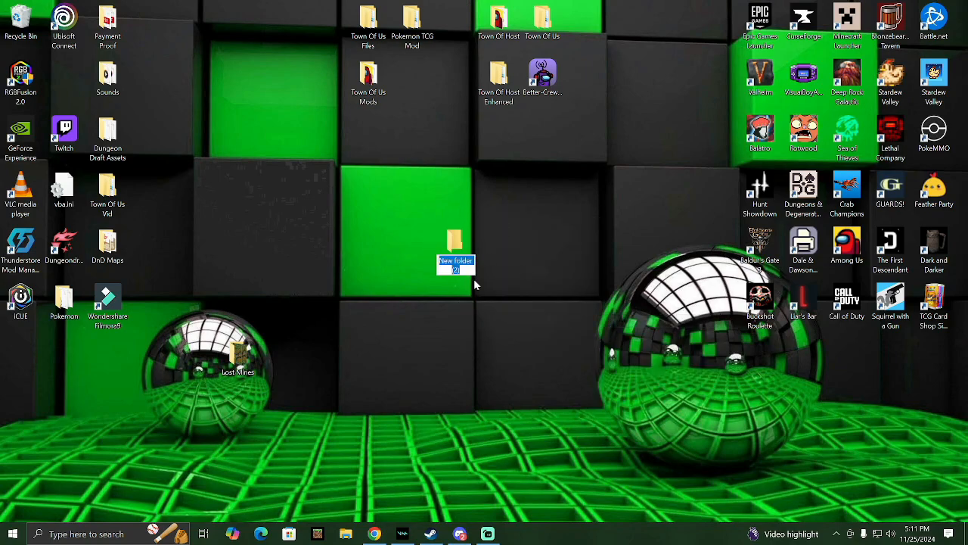
pyautogui.write('TOwn')
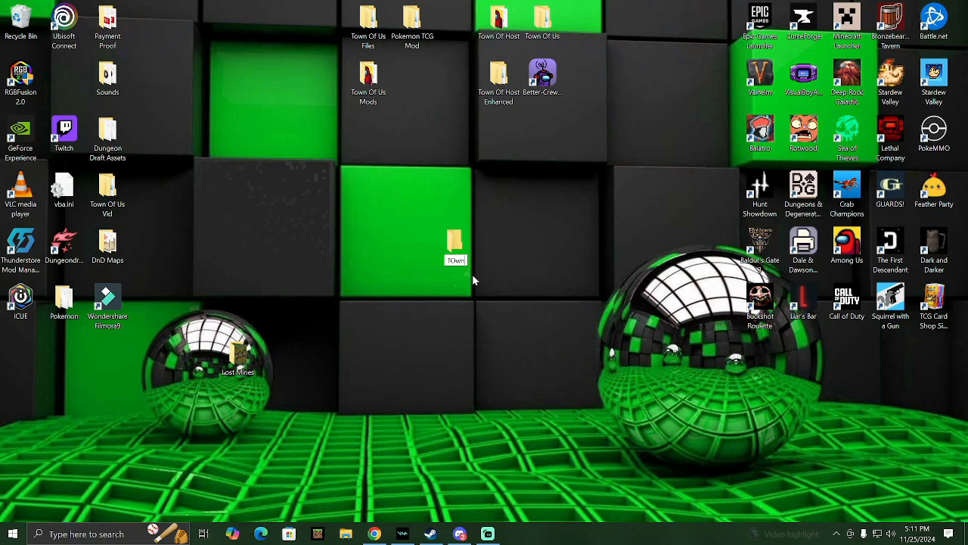
pyautogui.write('own')
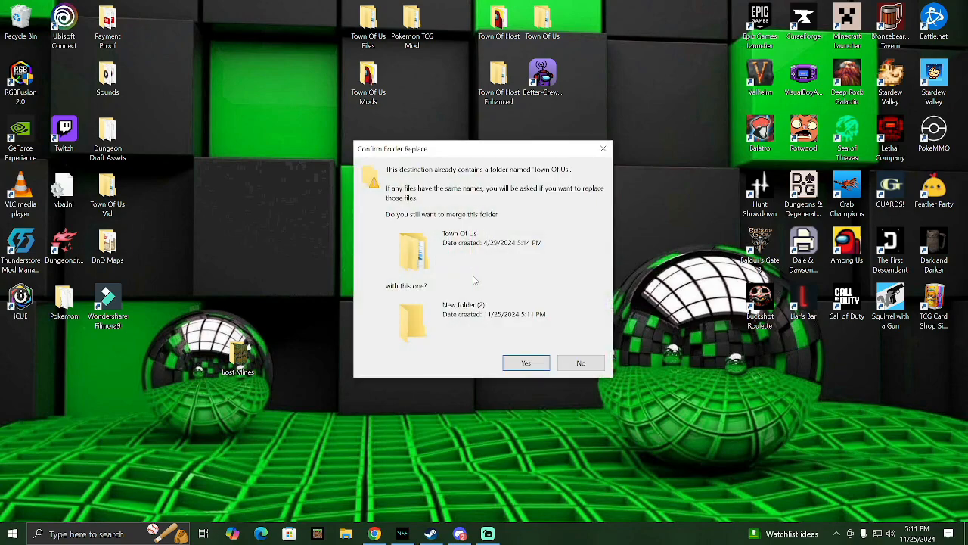
pyautogui.moveTo(581, 363)
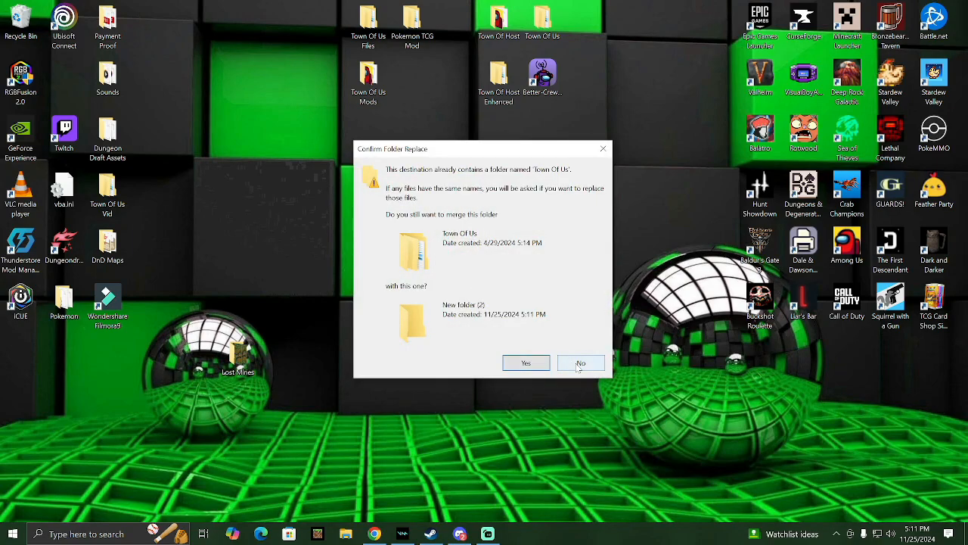
pyautogui.click(580, 363)
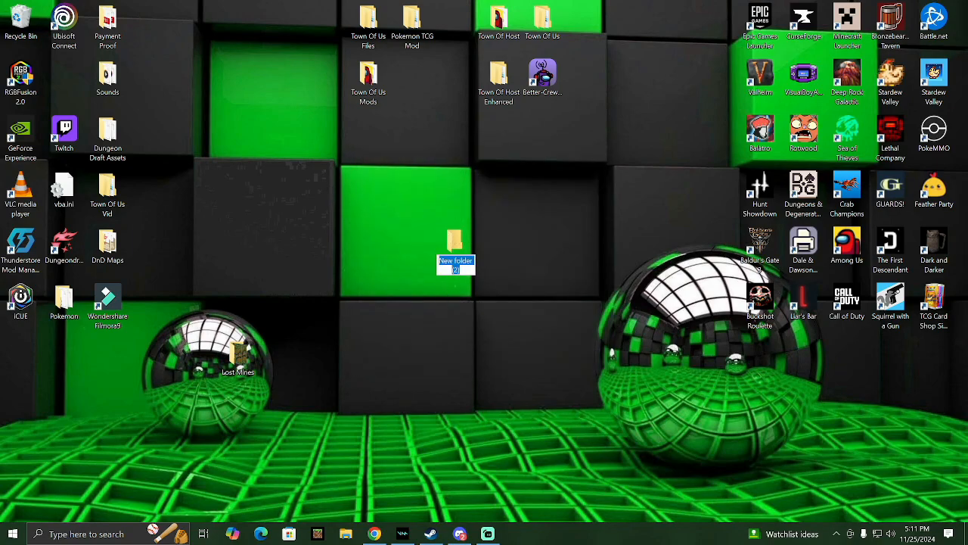
pyautogui.write('TG')
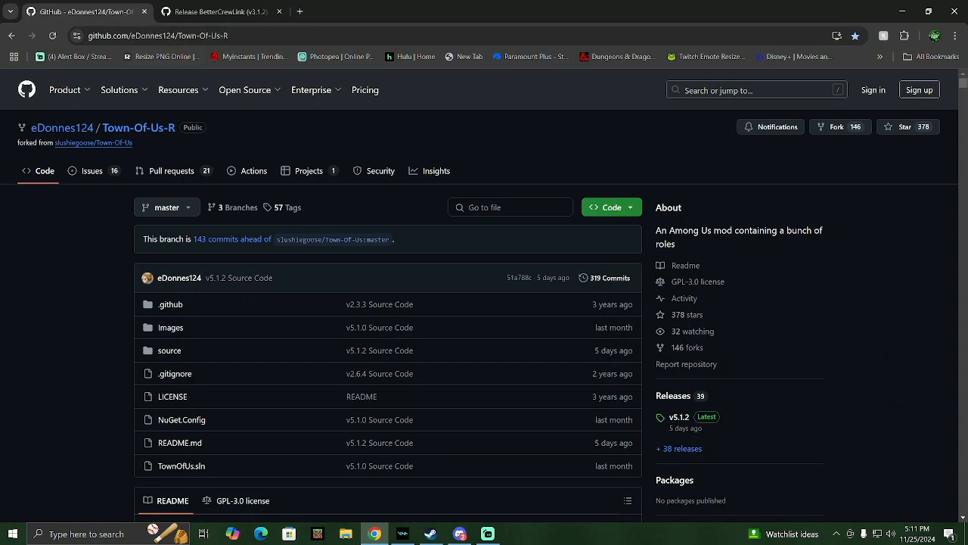
# Step: Download the ToU v5.1.2 zip from the README version table and reveal it in its folder
pyautogui.scroll(-3)
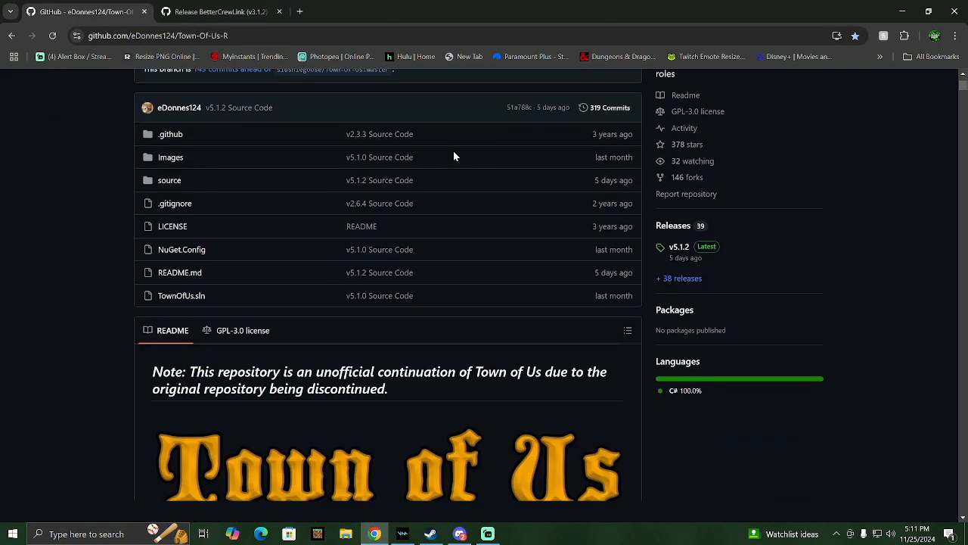
pyautogui.scroll(-3)
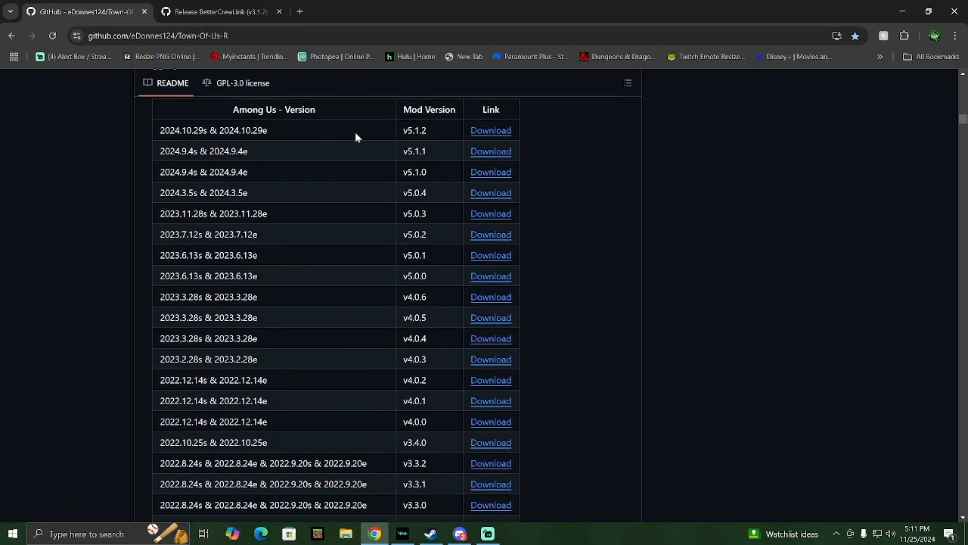
pyautogui.moveTo(406, 144)
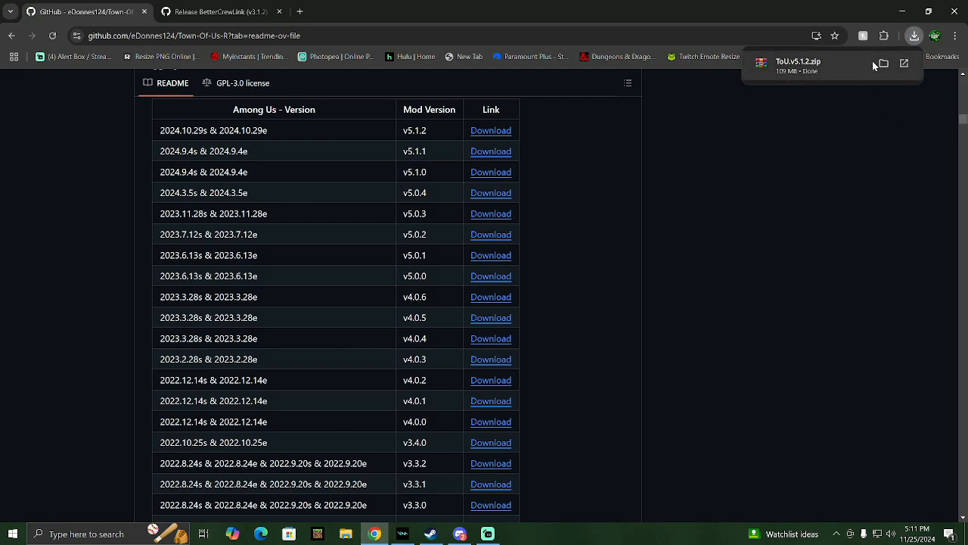
pyautogui.click(880, 64)
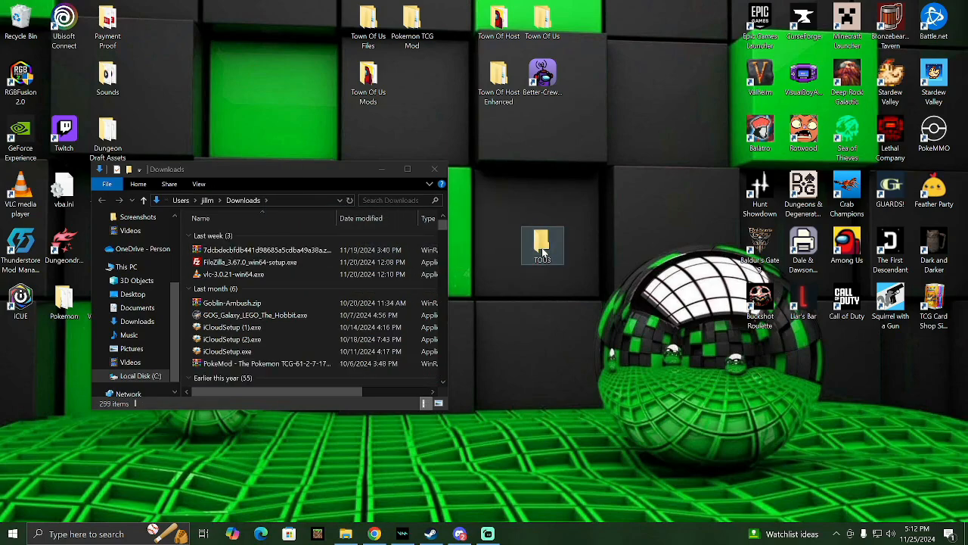
# Step: Extract ToU.v5.1.2.zip in TOU3 into a ToU v5.1.2 folder
pyautogui.doubleClick(543, 245)
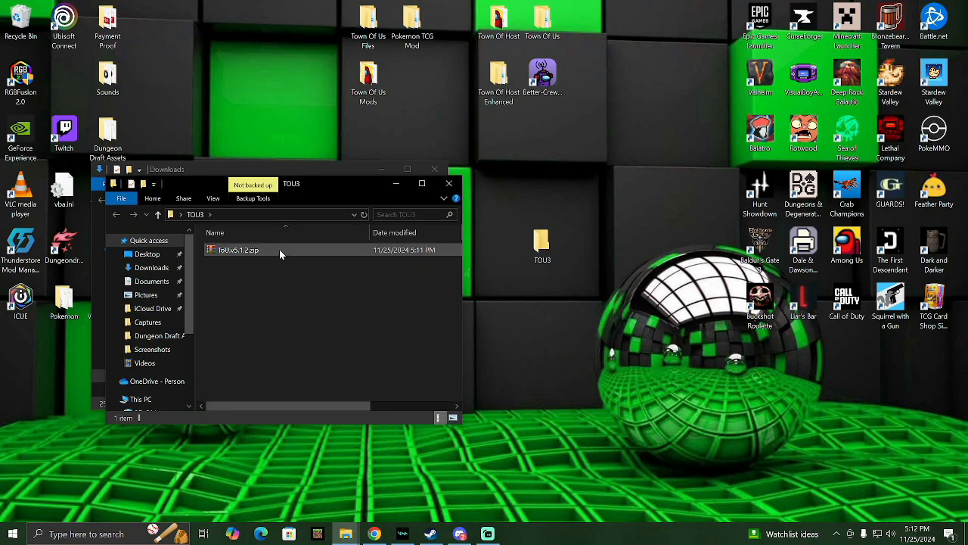
pyautogui.click(239, 249)
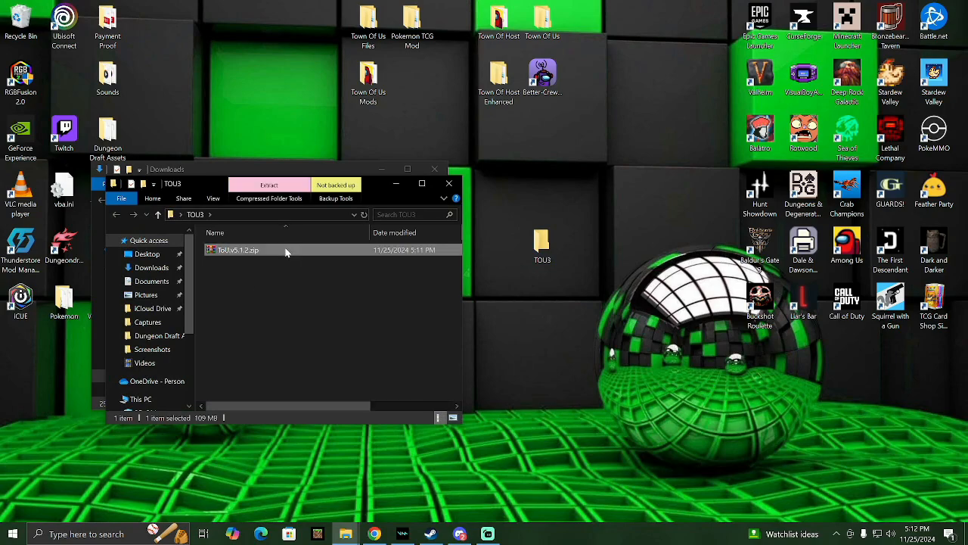
pyautogui.rightClick(237, 250)
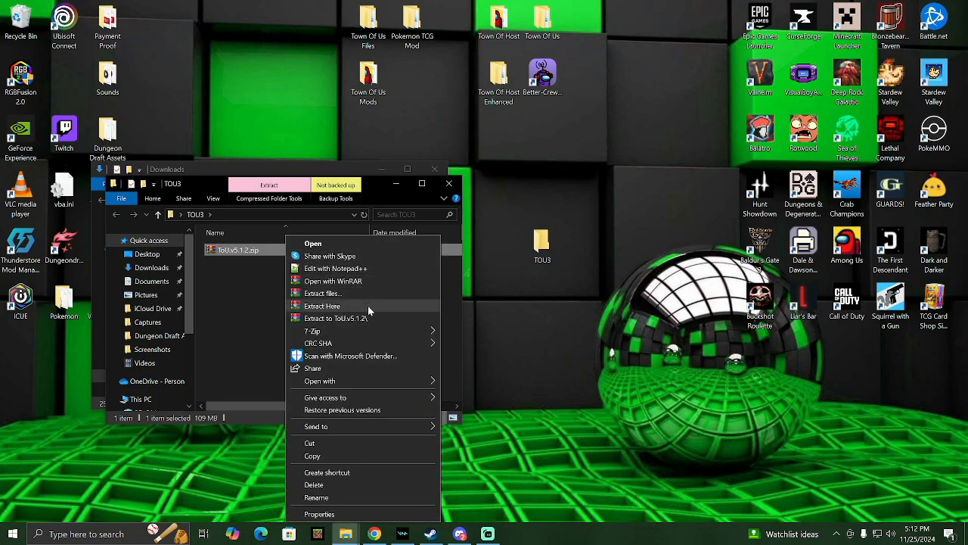
pyautogui.click(323, 305)
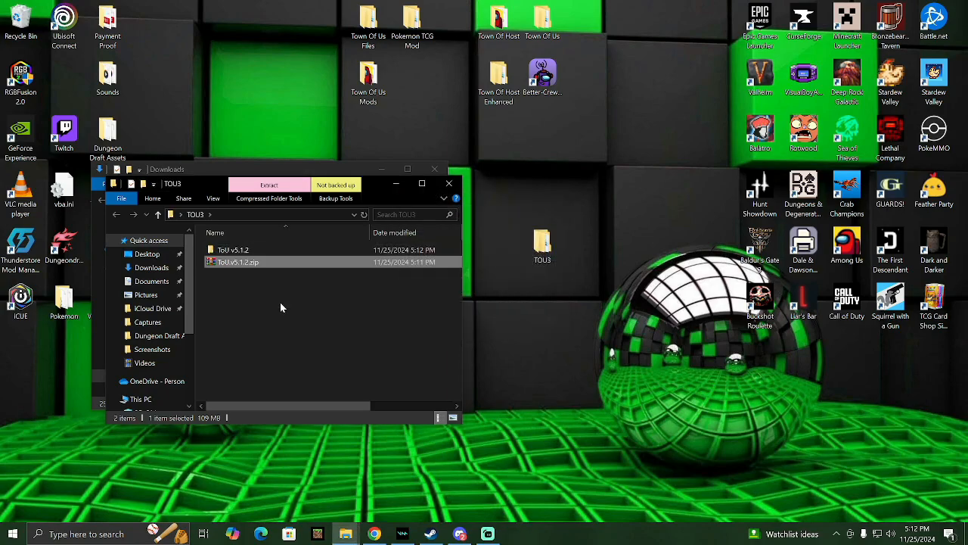
pyautogui.doubleClick(233, 249)
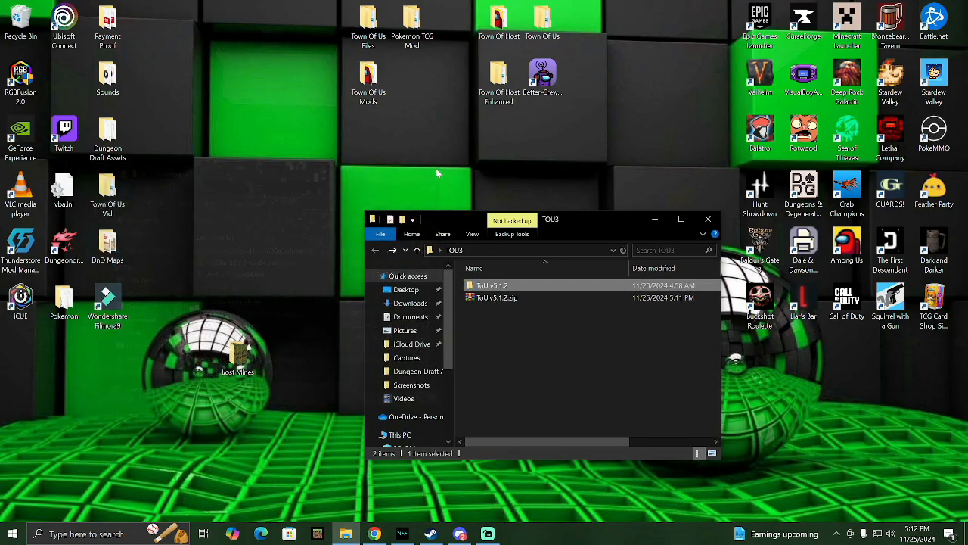
pyautogui.moveTo(550, 219); pyautogui.dragTo(337, 171)
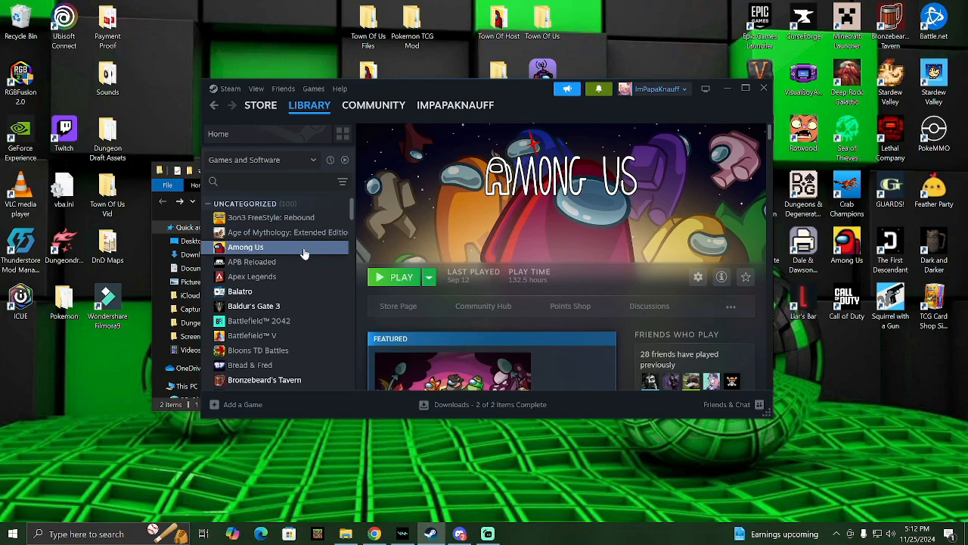
# Step: Open Among Us's local files from the Steam library and select the game files for copying
pyautogui.rightClick(246, 247)
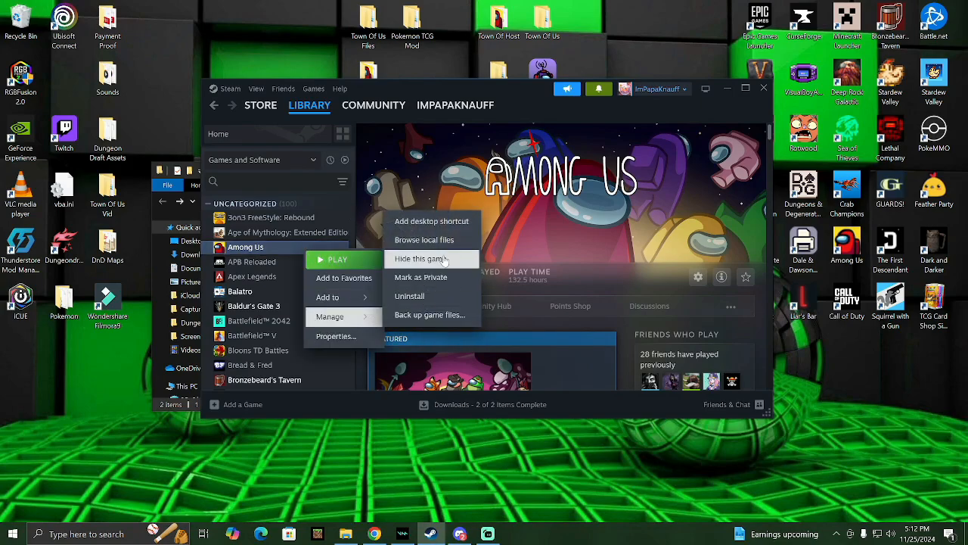
pyautogui.click(425, 239)
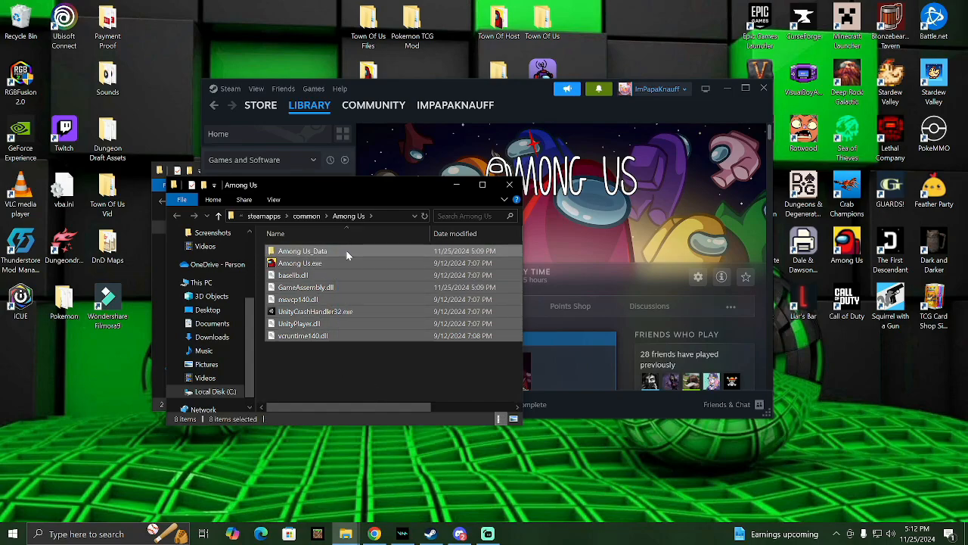
pyautogui.moveTo(303, 251)
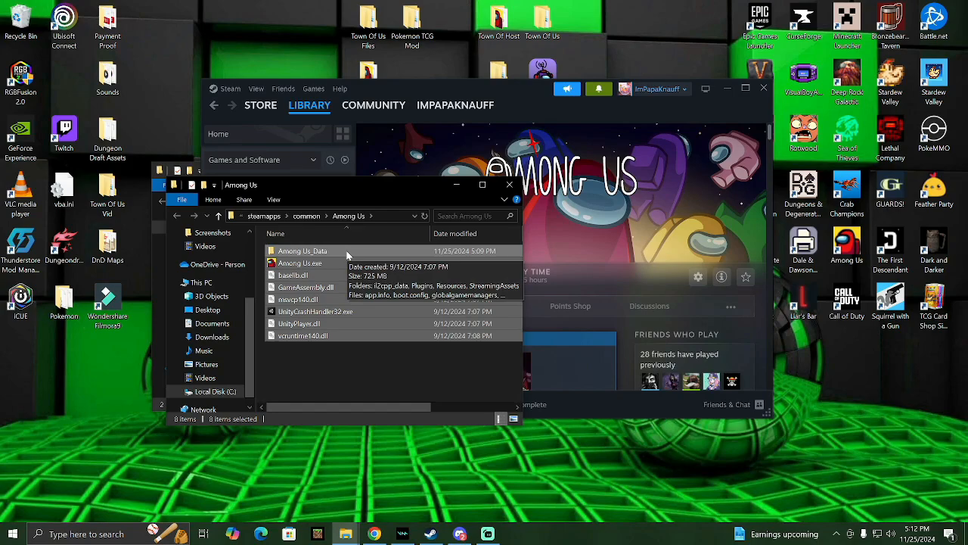
pyautogui.rightClick(302, 250)
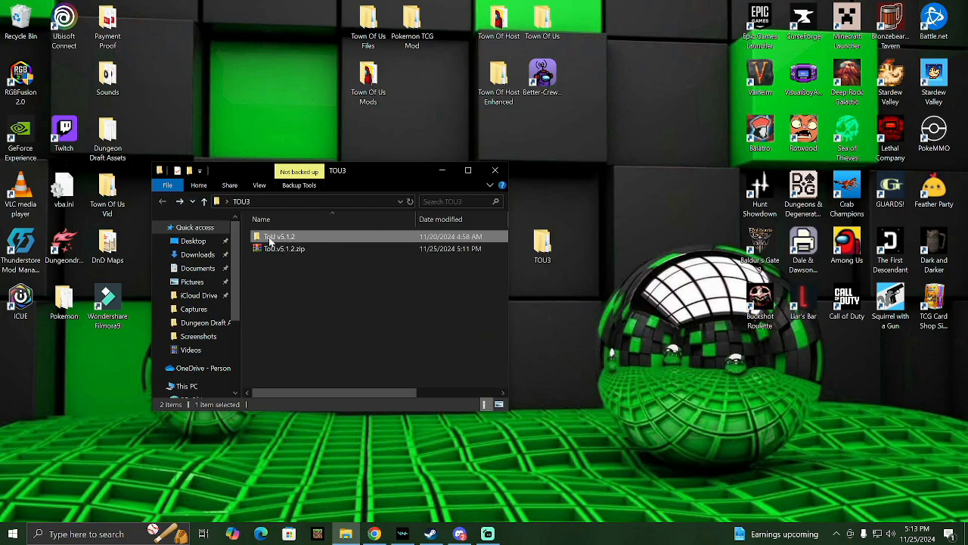
# Step: Paste the Among Us game files into the ToU v5.1.2 folder, then close the window
pyautogui.doubleClick(279, 236)
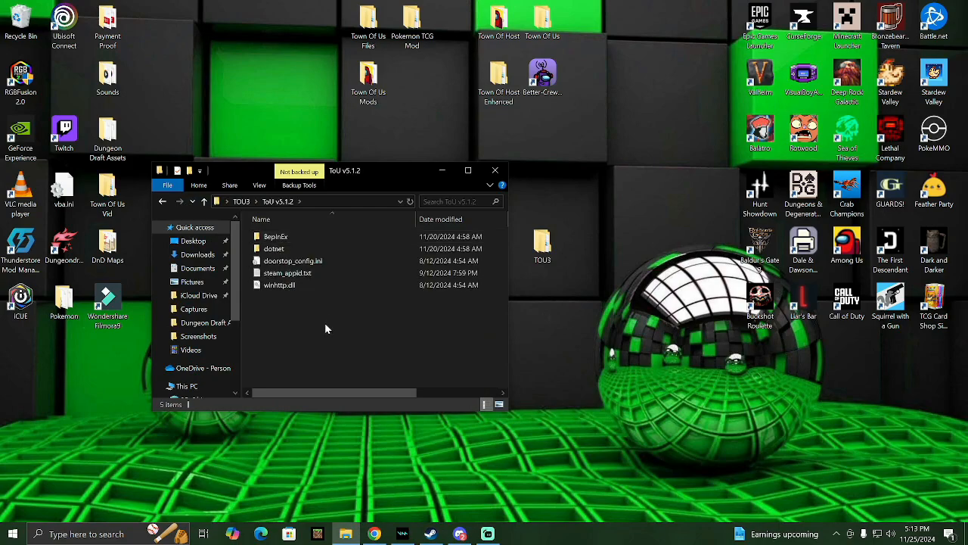
pyautogui.rightClick(327, 329)
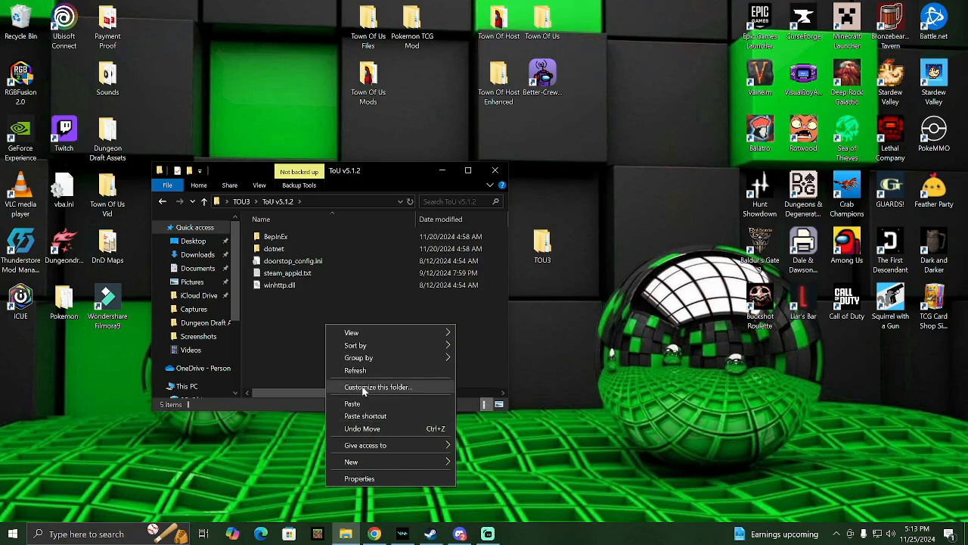
pyautogui.click(352, 403)
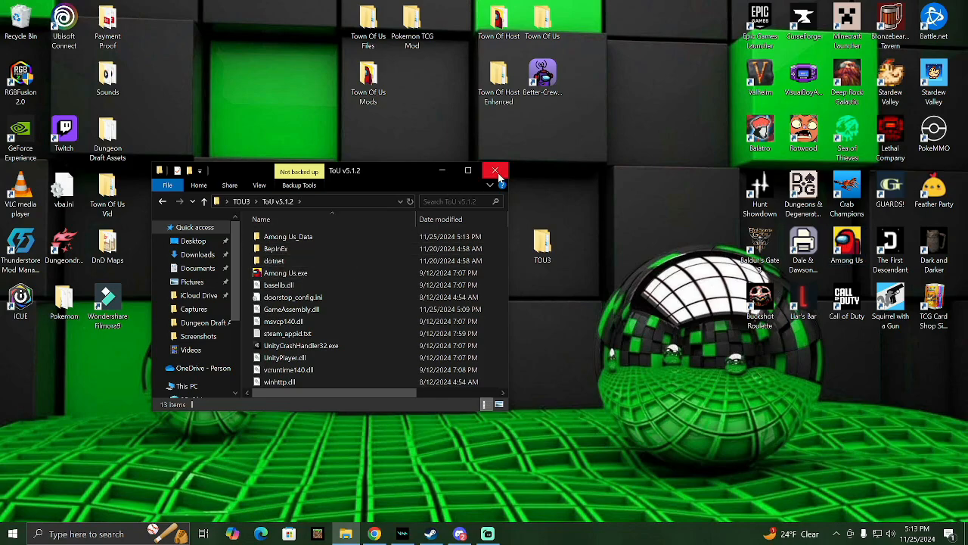
pyautogui.click(496, 170)
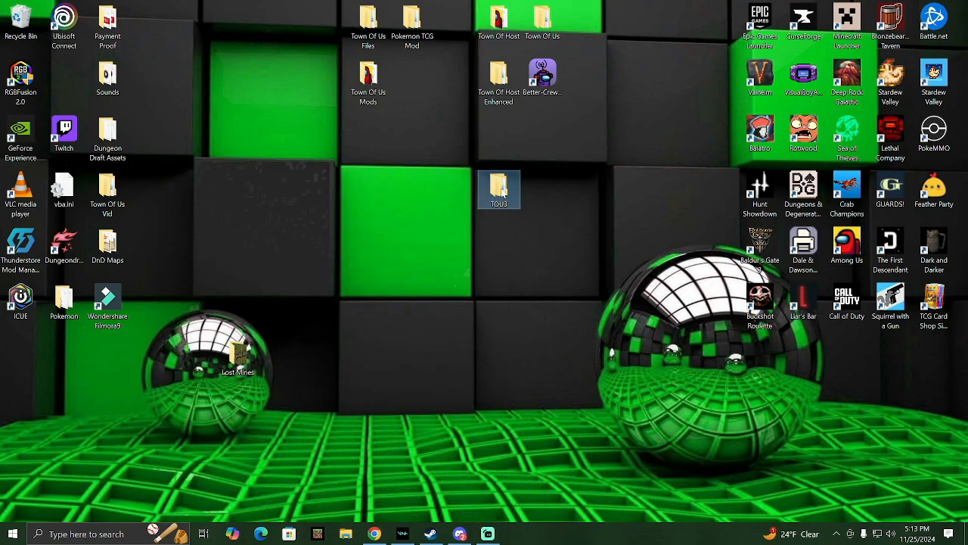
# Step: Open TOU3 > ToU v5.1.2 and run Among Us.exe
pyautogui.doubleClick(498, 190)
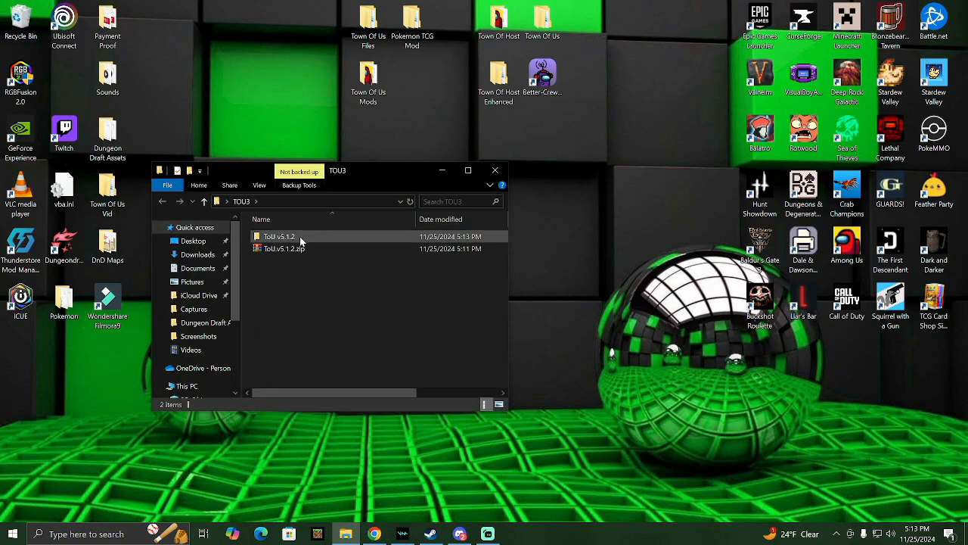
pyautogui.doubleClick(279, 236)
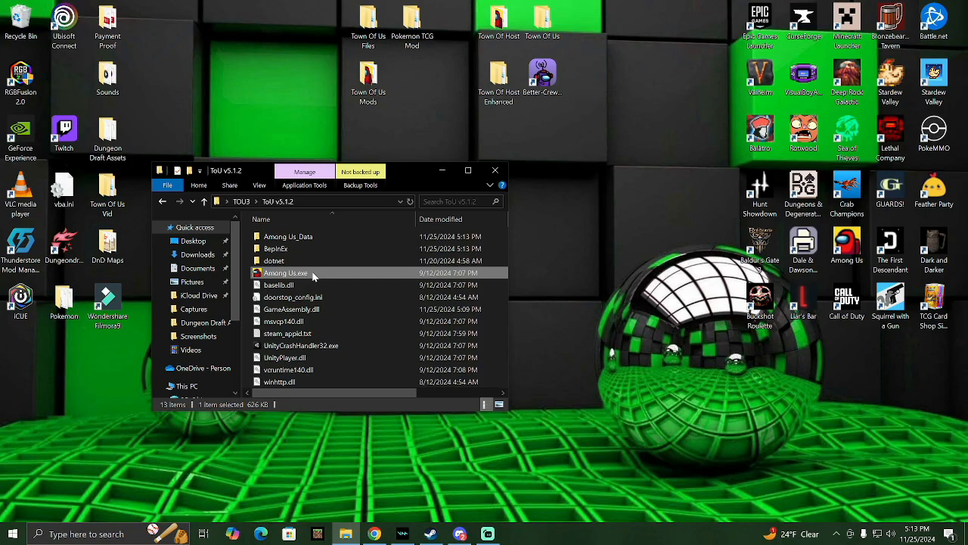
pyautogui.moveTo(303, 272)
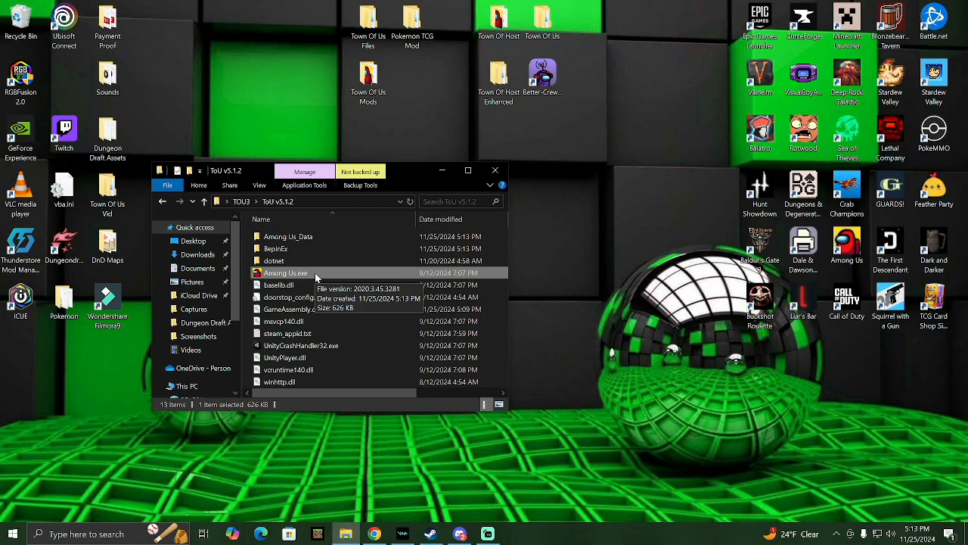
pyautogui.moveTo(372, 282)
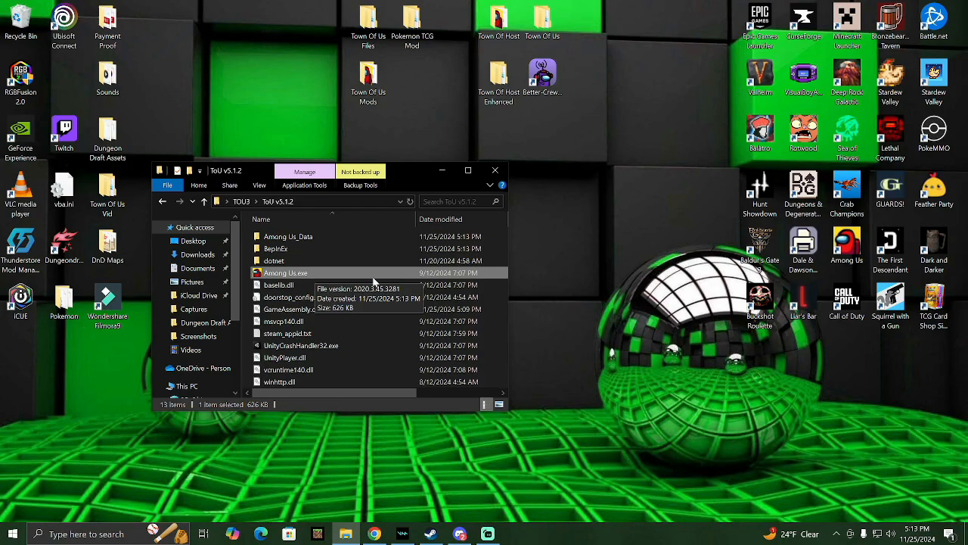
pyautogui.moveTo(541, 229)
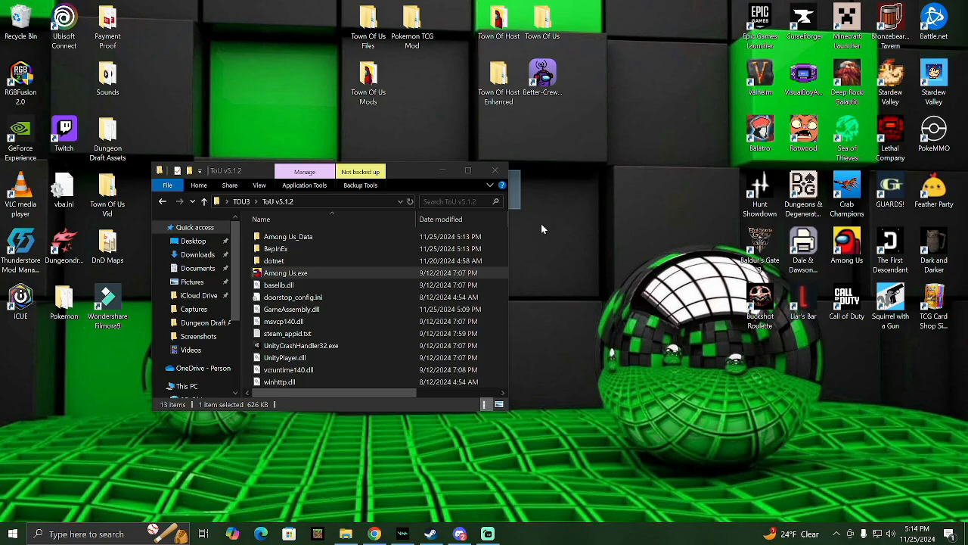
pyautogui.moveTo(576, 211)
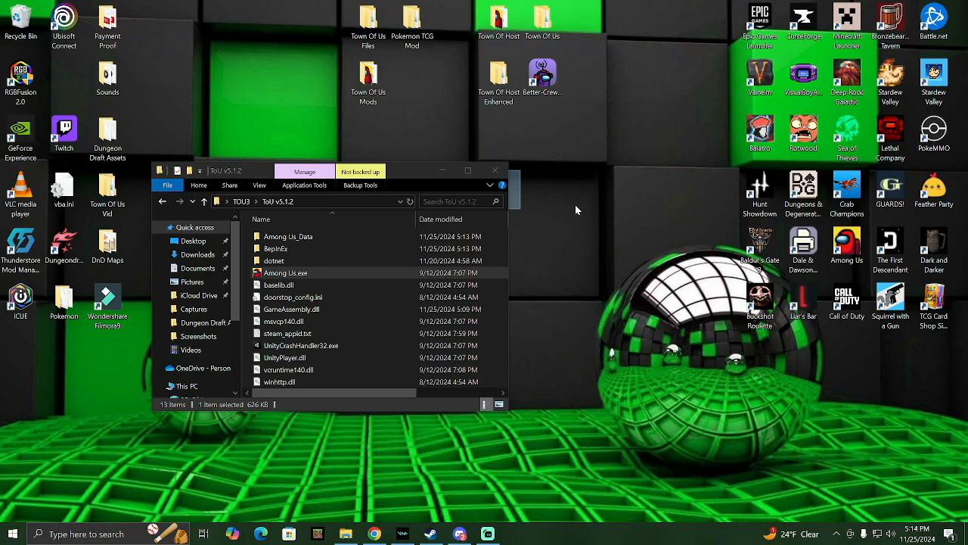
pyautogui.moveTo(577, 220)
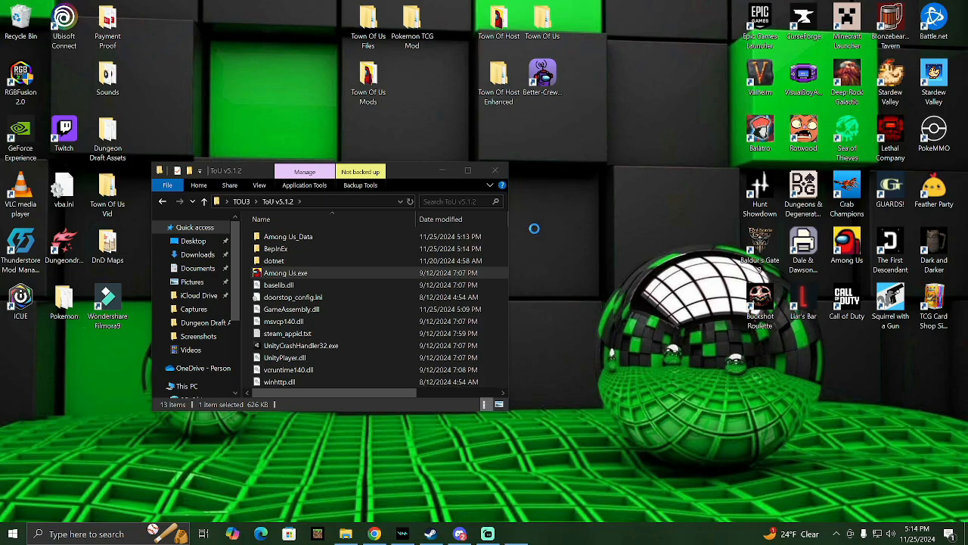
pyautogui.moveTo(543, 233)
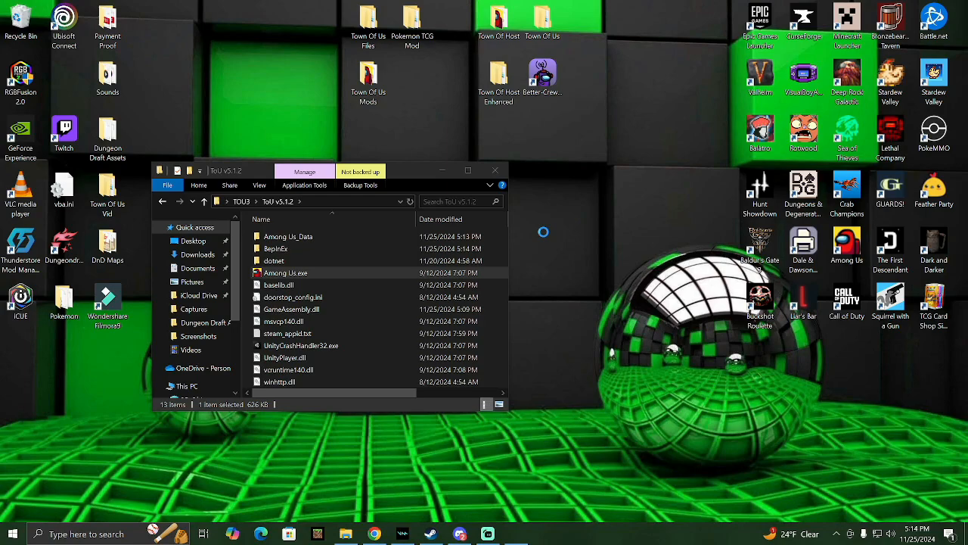
pyautogui.click(280, 382)
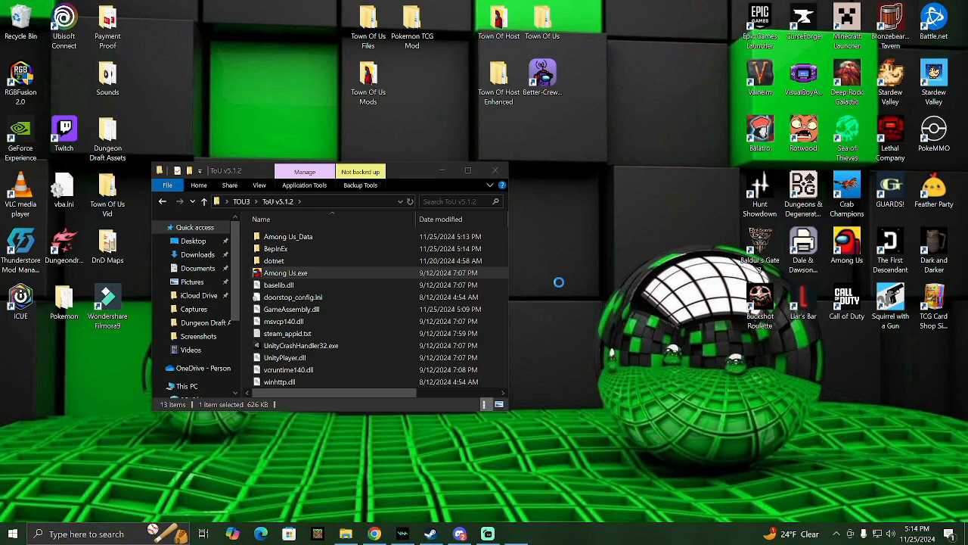
pyautogui.moveTo(612, 252)
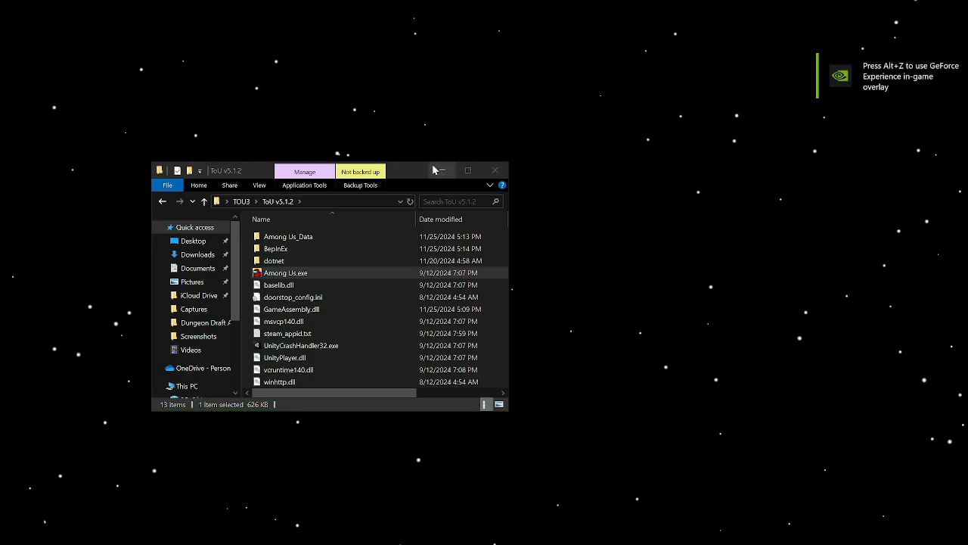
pyautogui.doubleClick(286, 272)
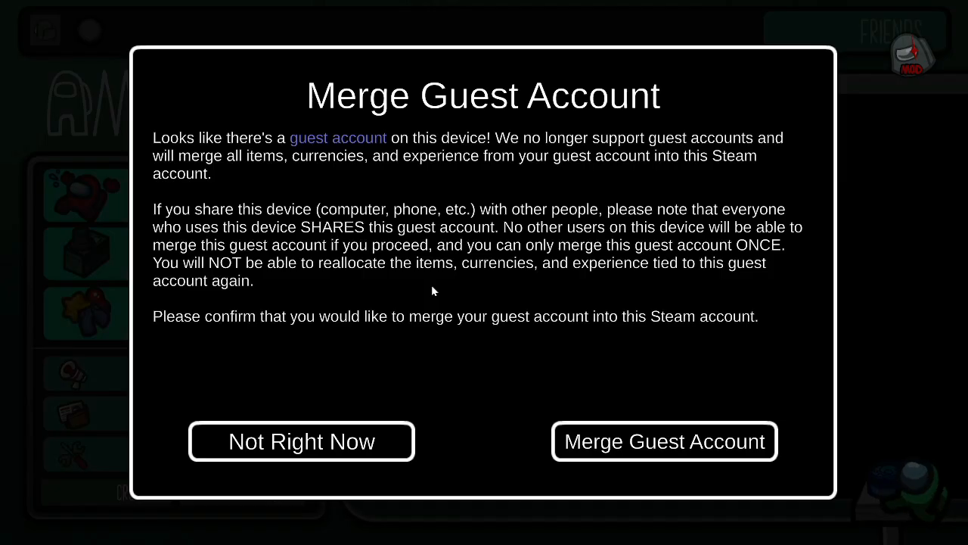
# Step: Skip the merge prompt and announcements, host the Skeld lobby ENLIST, and view its settings
pyautogui.click(301, 441)
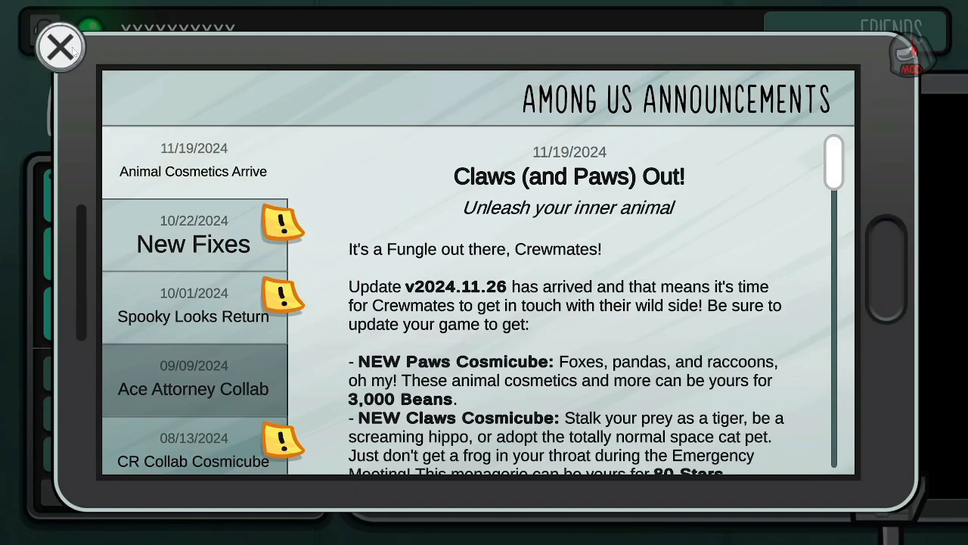
pyautogui.click(59, 47)
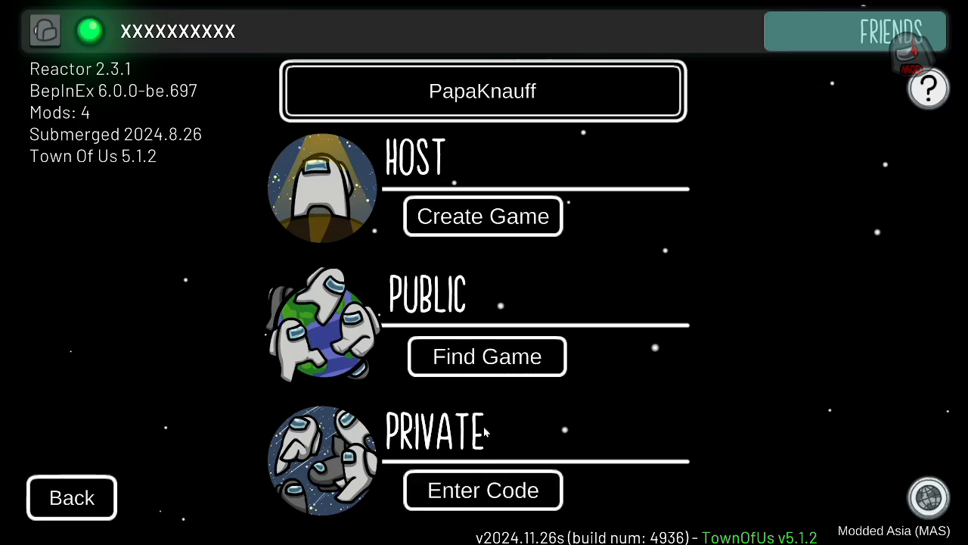
pyautogui.click(483, 217)
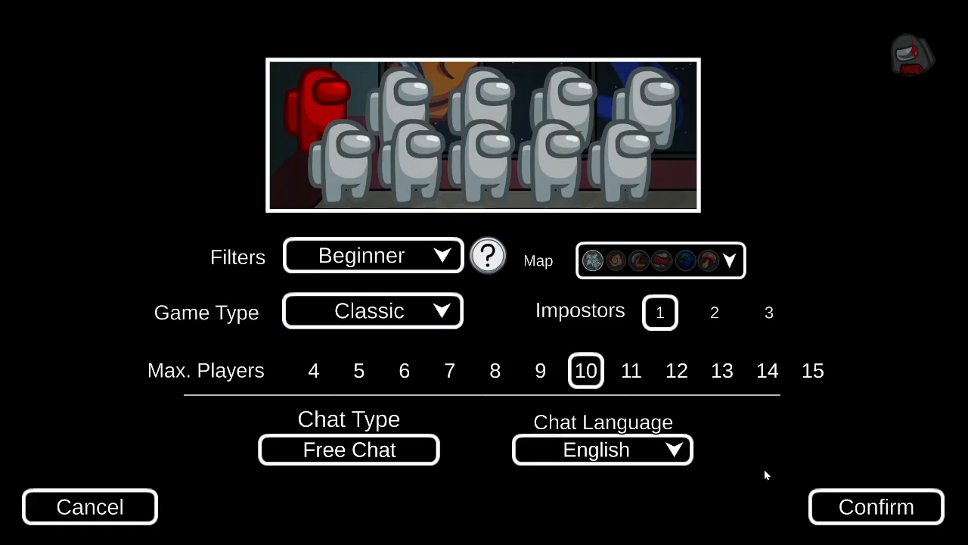
pyautogui.click(875, 505)
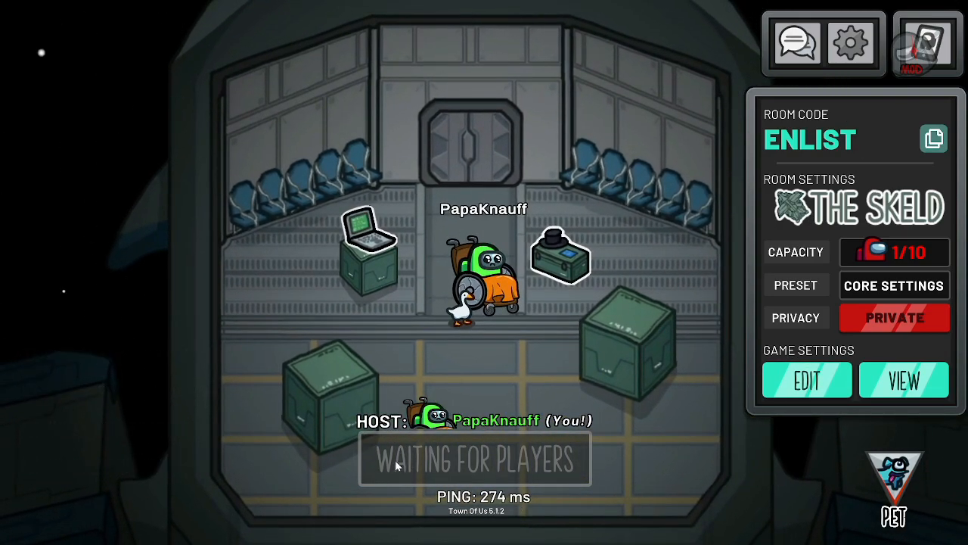
pyautogui.click(807, 379)
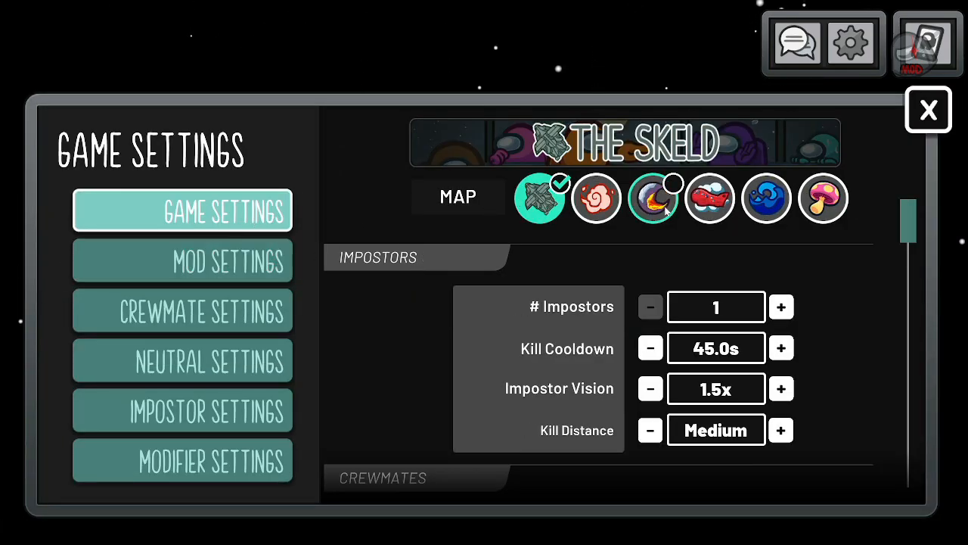
pyautogui.click(182, 260)
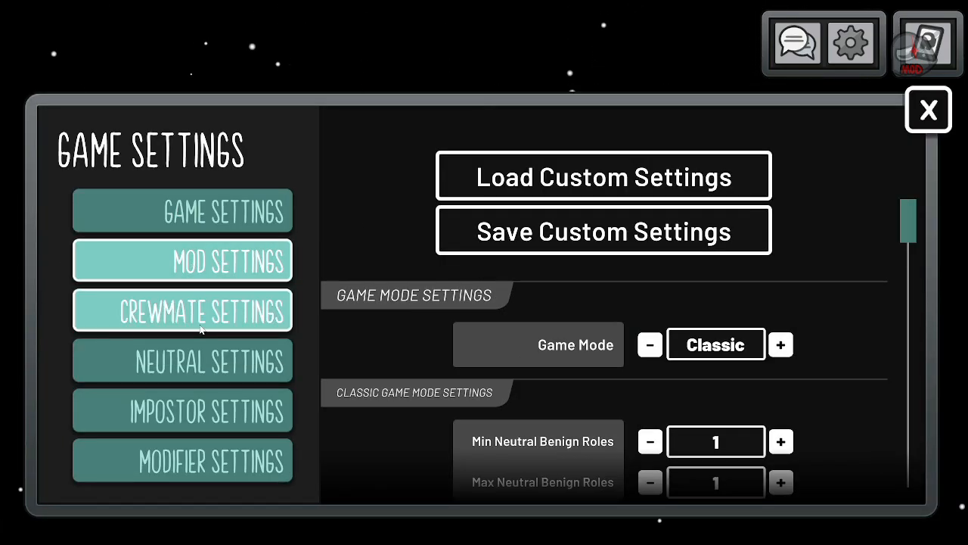
pyautogui.click(181, 460)
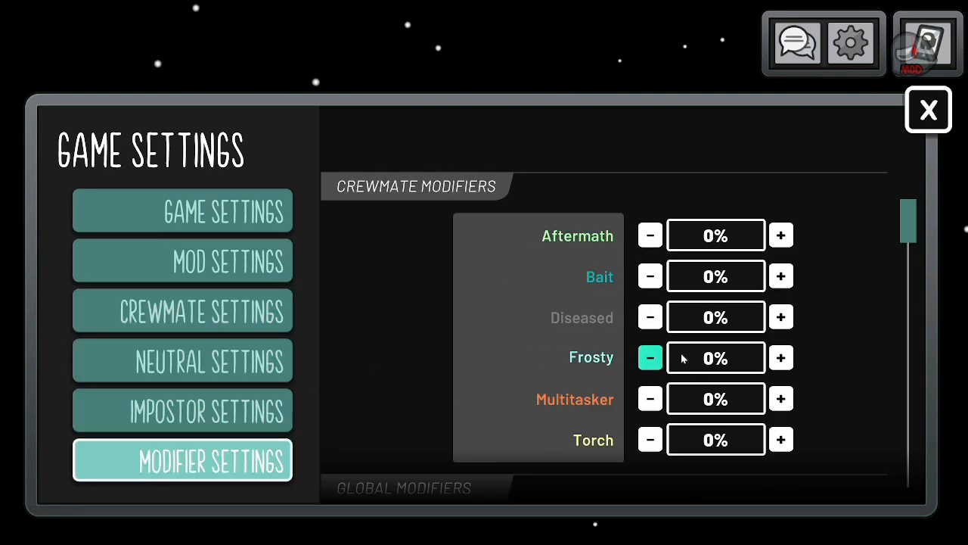
pyautogui.click(182, 360)
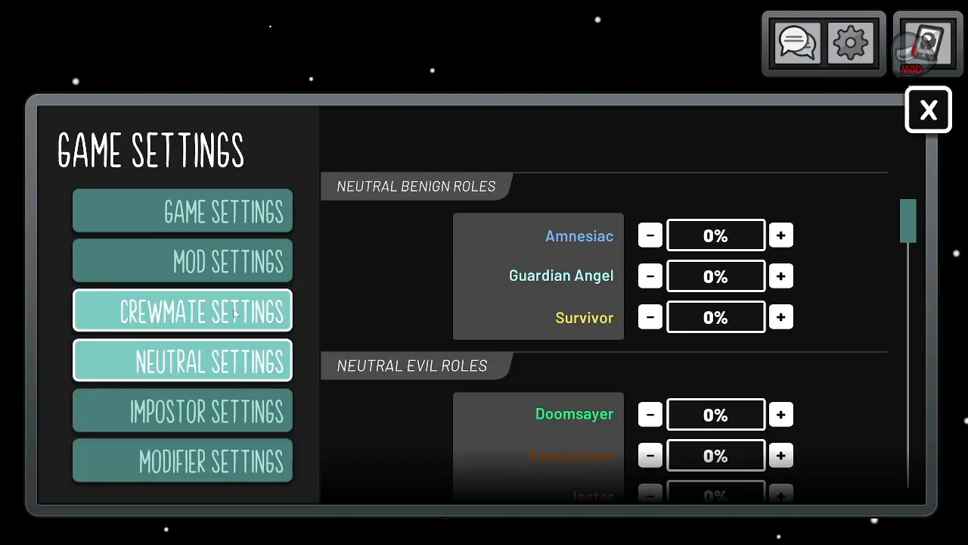
pyautogui.click(182, 210)
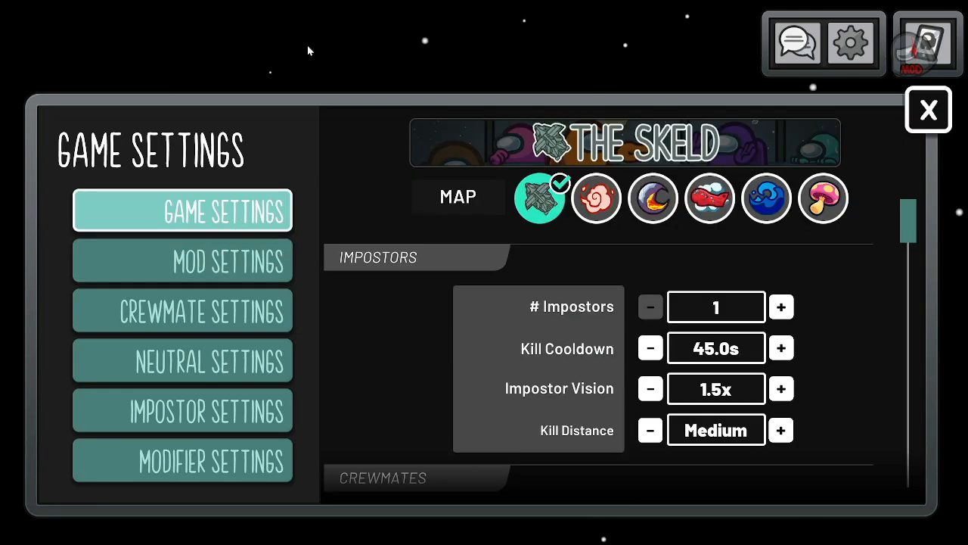
pyautogui.click(928, 110)
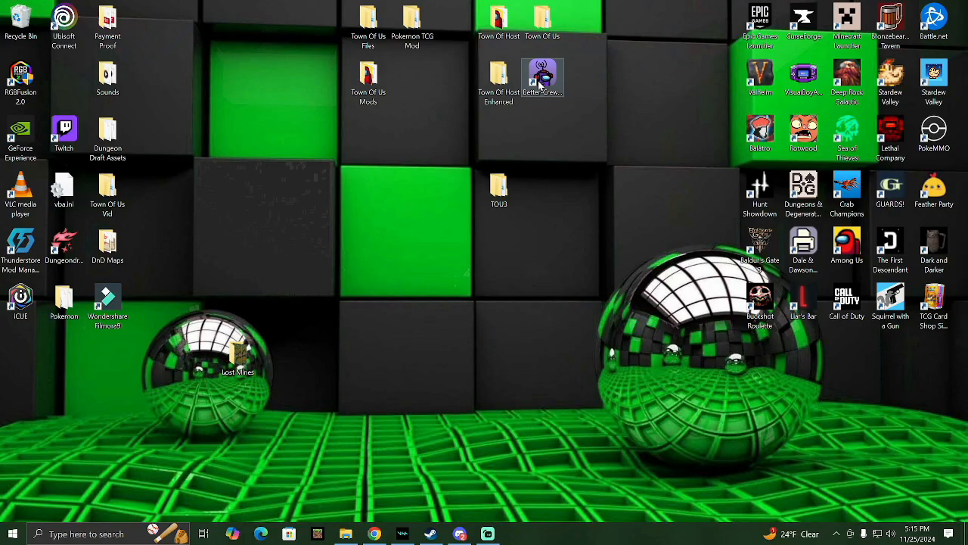
pyautogui.moveTo(543, 76)
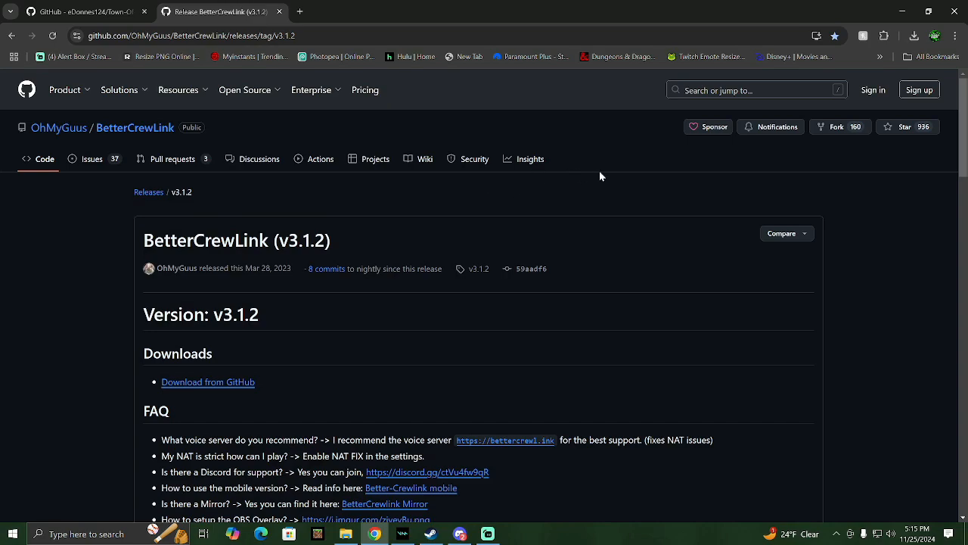
pyautogui.scroll(-3)
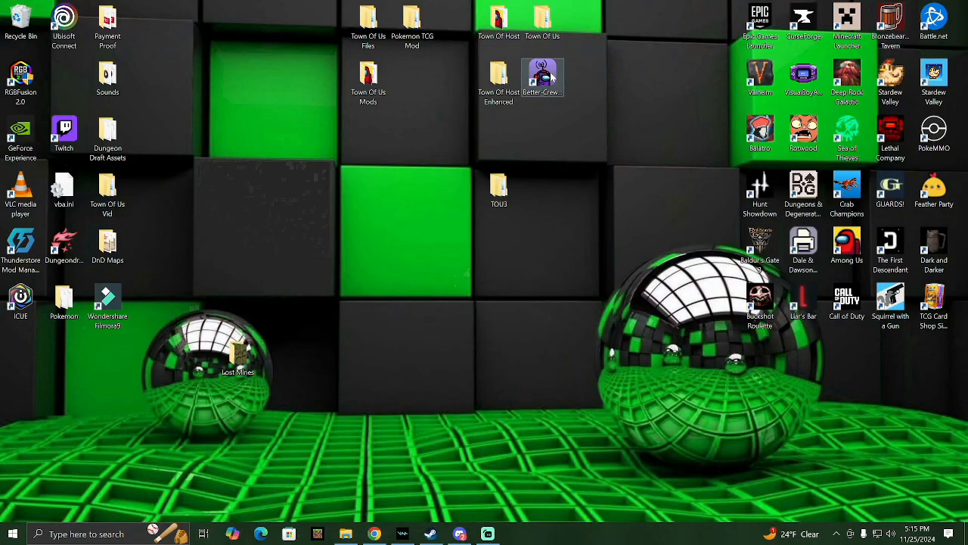
pyautogui.moveTo(549, 76)
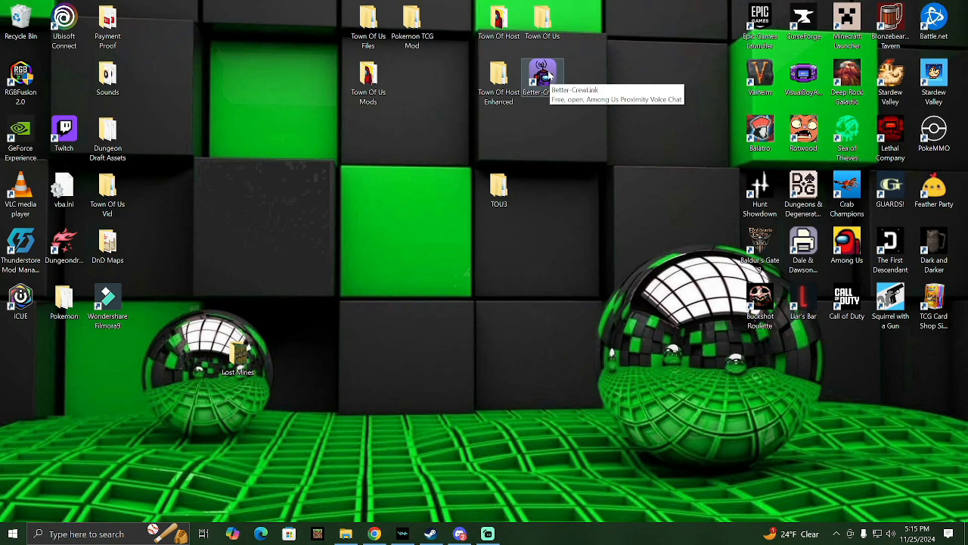
pyautogui.moveTo(560, 161)
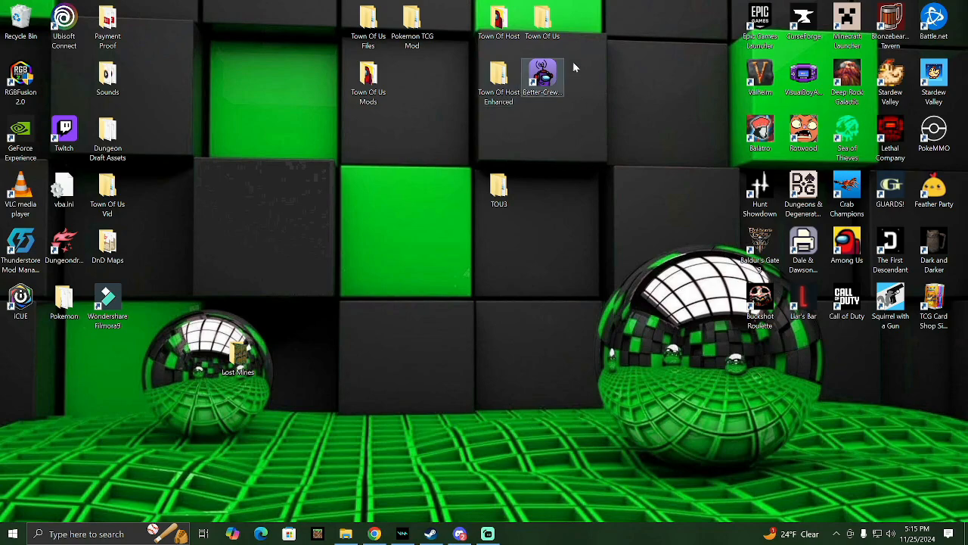
# Step: Move the BetterCrewLink window aside while it waits for Among Us
pyautogui.moveTo(542, 76); pyautogui.dragTo(106, 393)
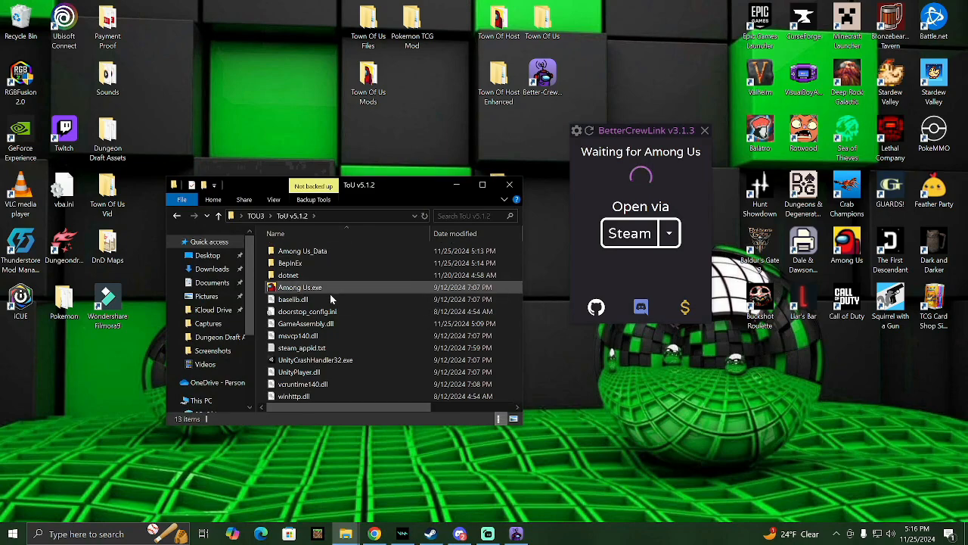
# Step: Run Among Us.exe from the ToU v5.1.2 folder again
pyautogui.click(301, 287)
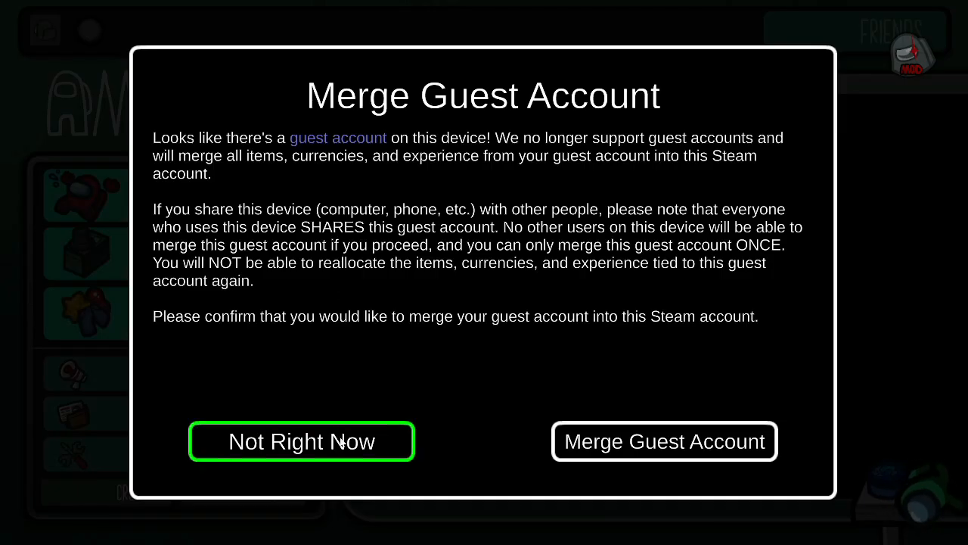
# Step: Skip the guest merge prompt and confirm the Skeld lobby, code FREELY
pyautogui.click(301, 441)
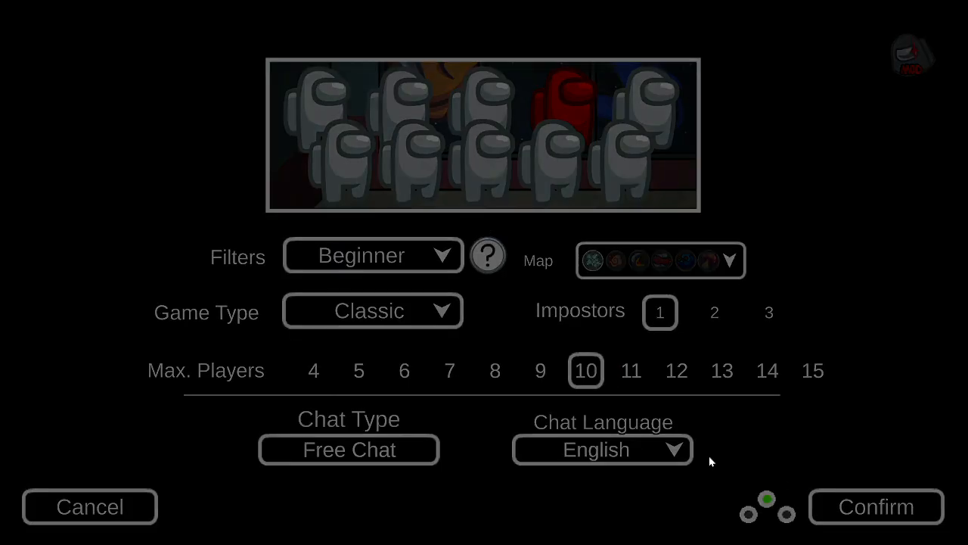
pyautogui.click(876, 506)
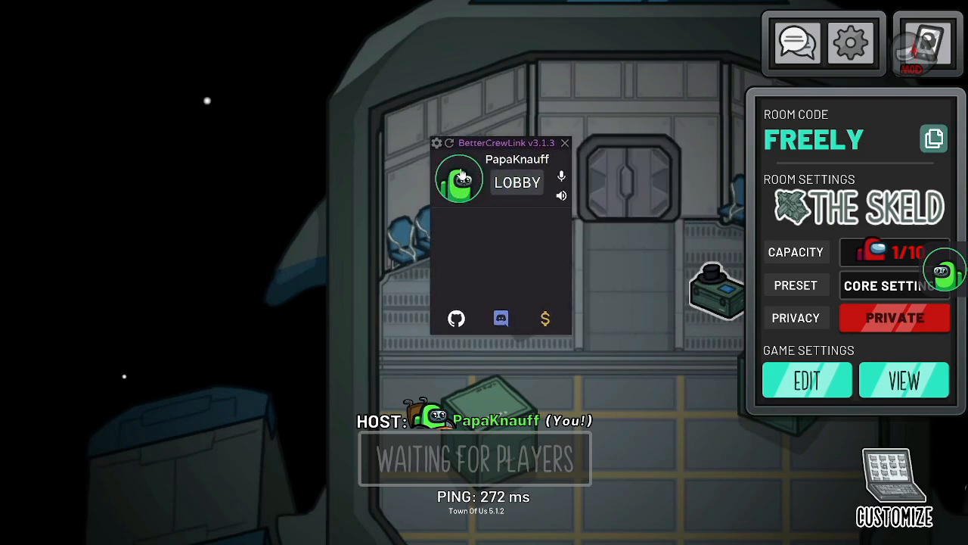
pyautogui.moveTo(469, 233)
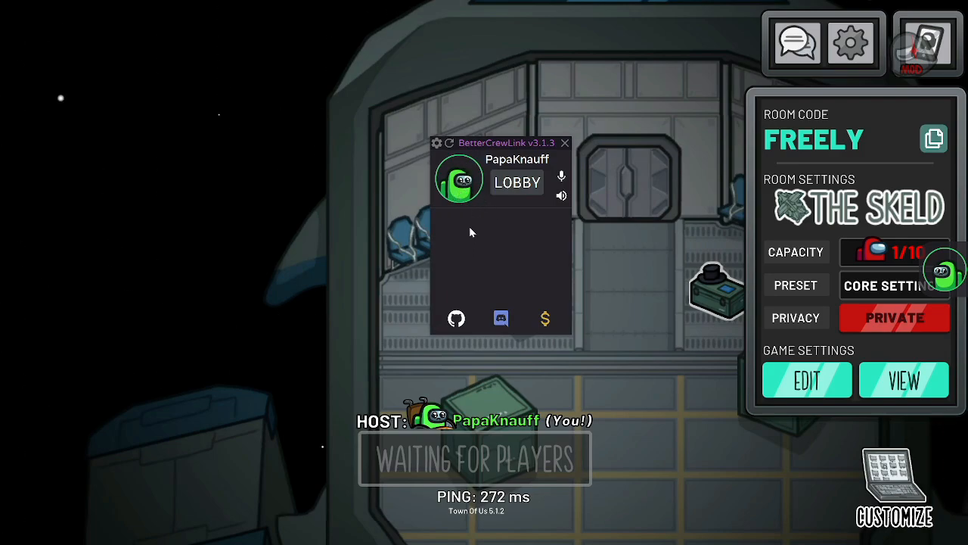
pyautogui.moveTo(491, 142)
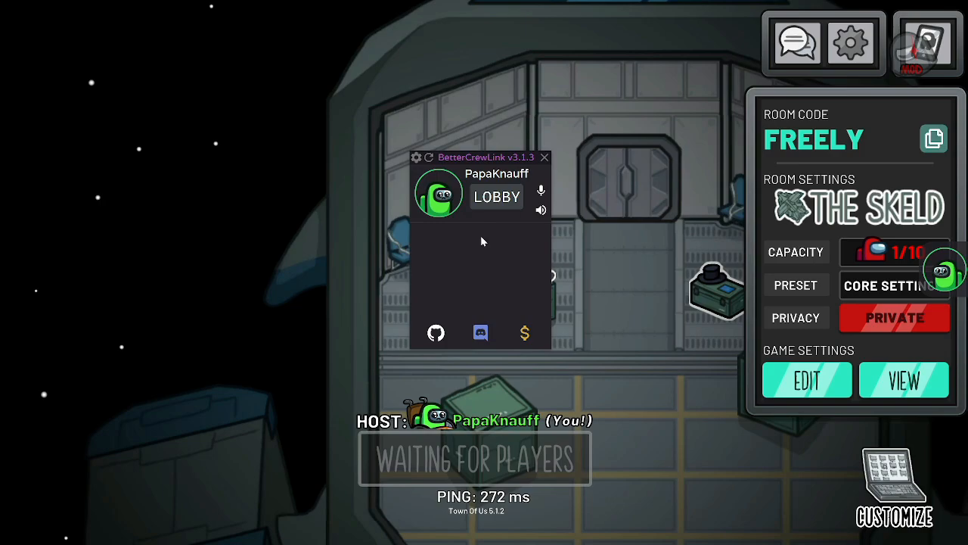
pyautogui.moveTo(446, 249)
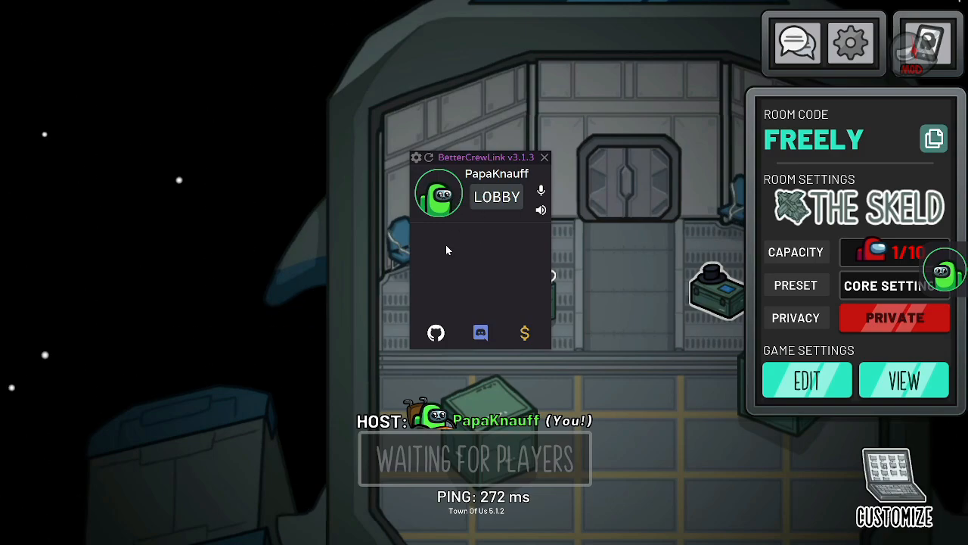
pyautogui.moveTo(642, 276)
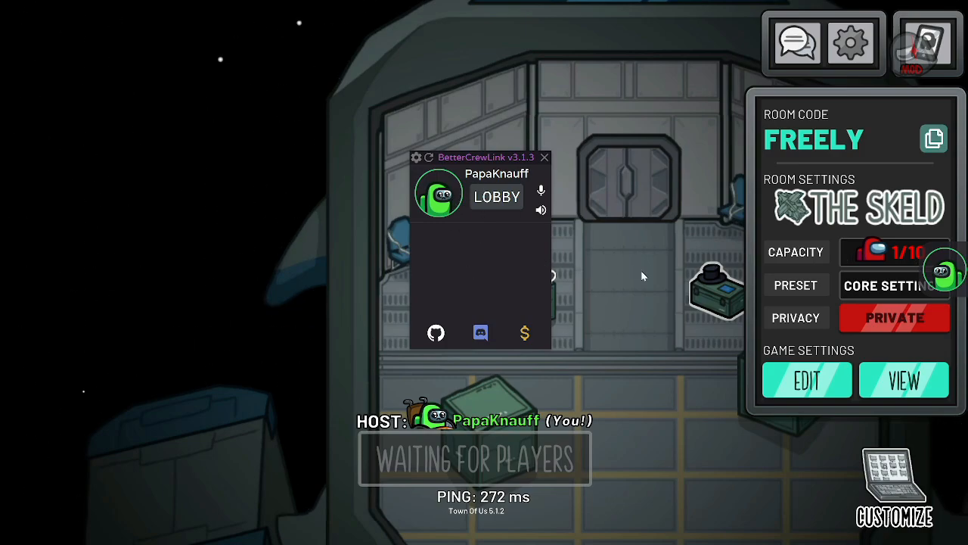
pyautogui.moveTo(953, 253)
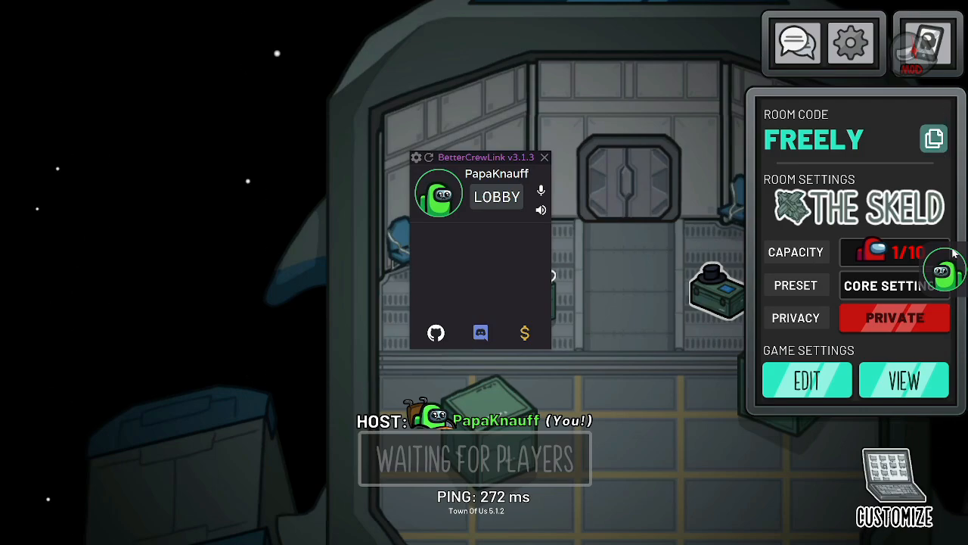
# Step: Set BetterCrewLink's Microphone dropdown to Yeti Stereo Microphone, then exit settings to the lobby view
pyautogui.click(417, 158)
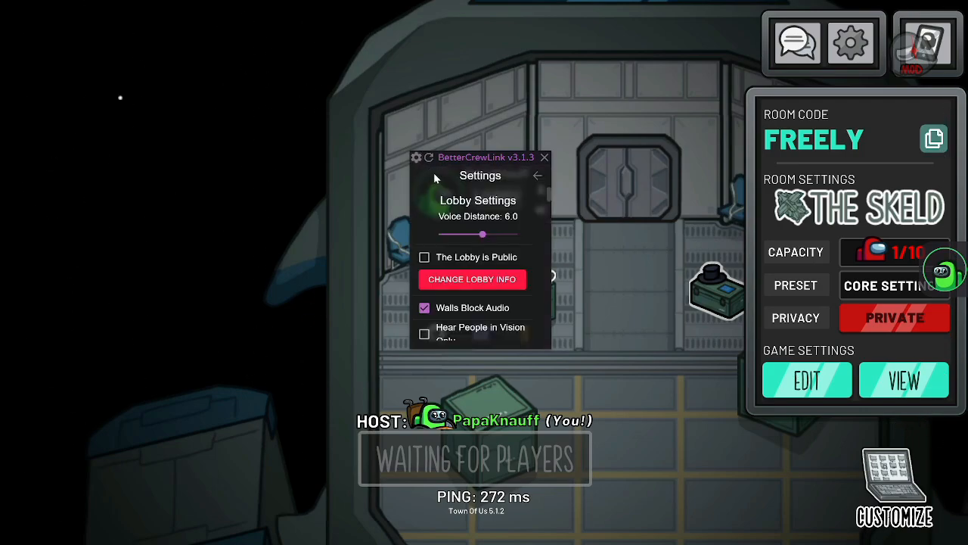
pyautogui.scroll(-3)
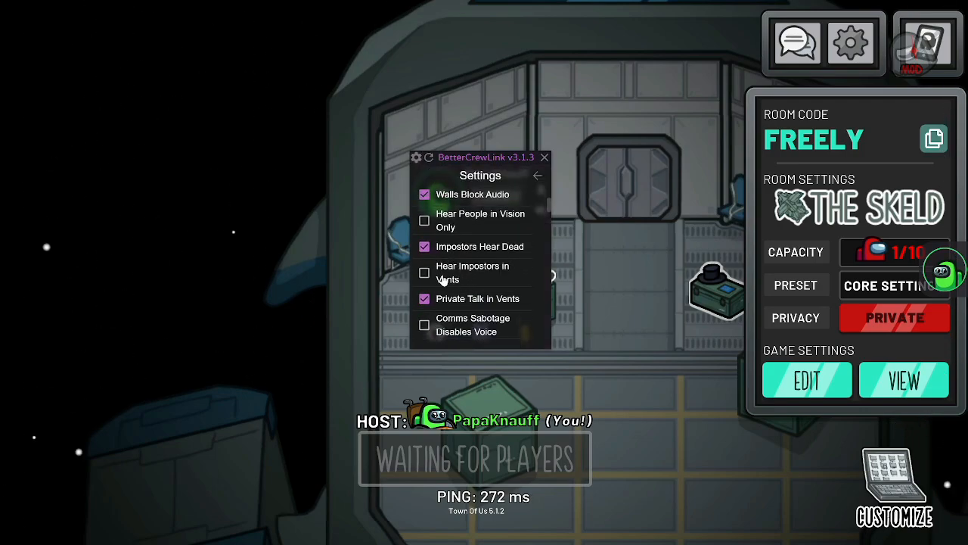
pyautogui.scroll(-3)
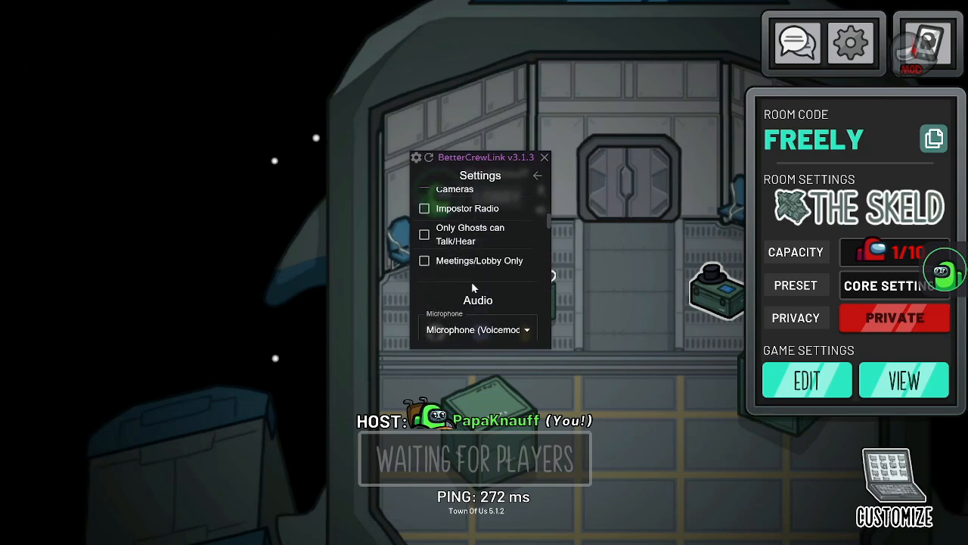
pyautogui.click(476, 329)
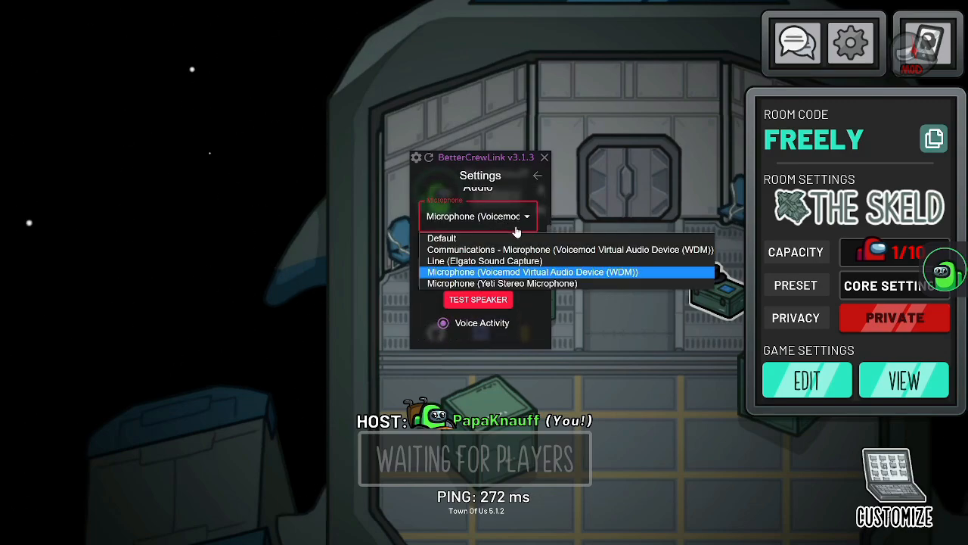
pyautogui.click(501, 283)
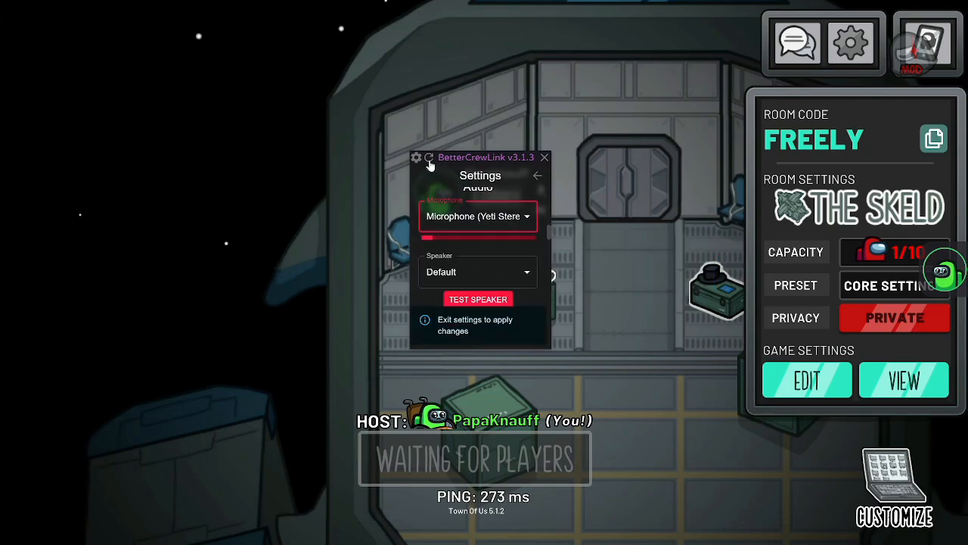
pyautogui.click(477, 272)
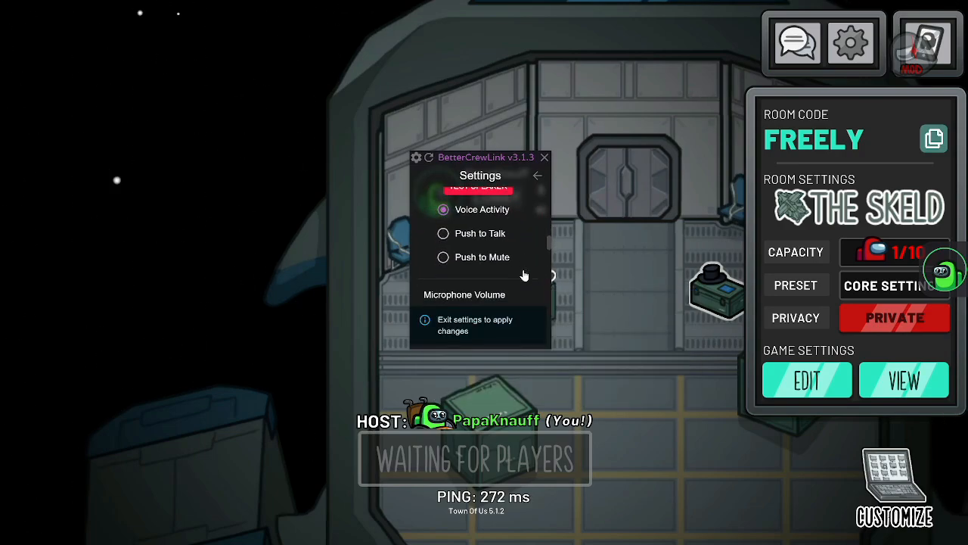
pyautogui.scroll(-3)
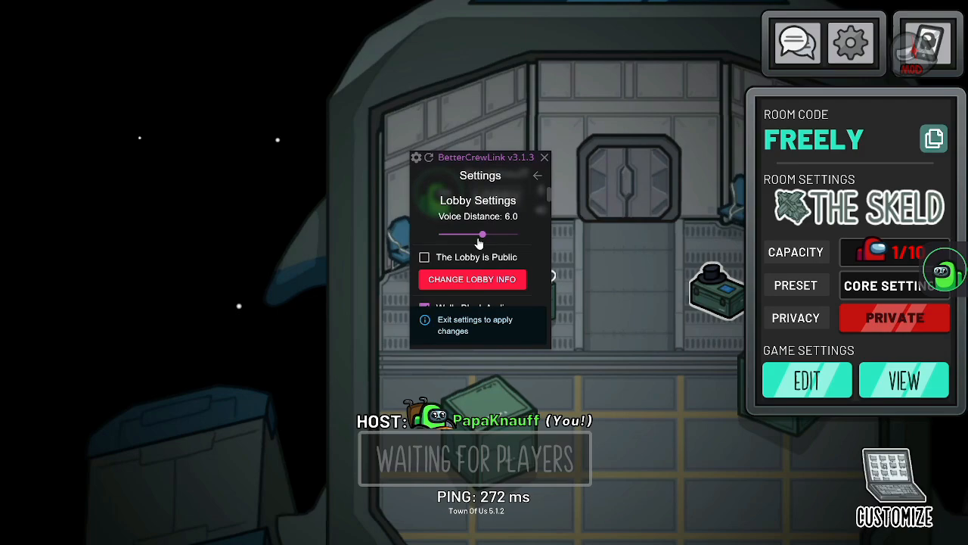
pyautogui.click(544, 158)
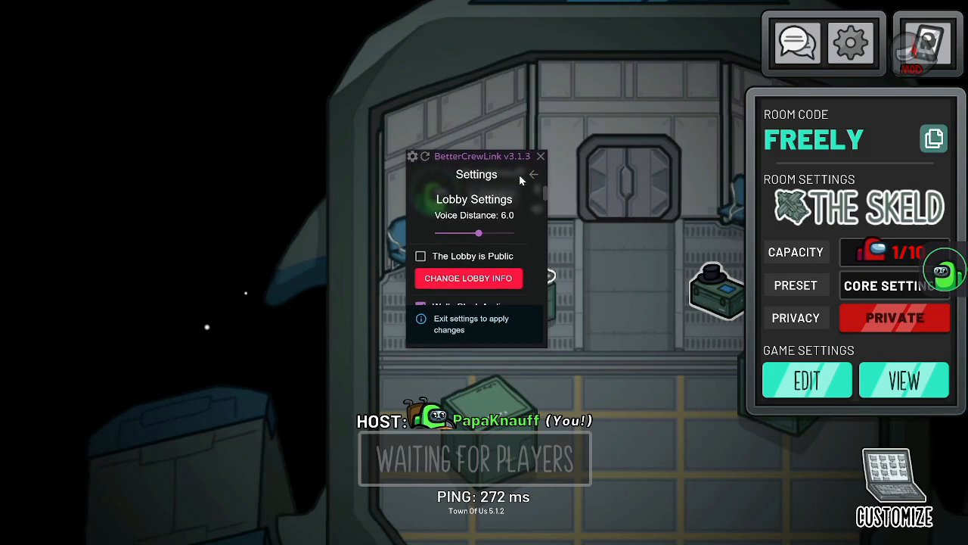
pyautogui.click(541, 156)
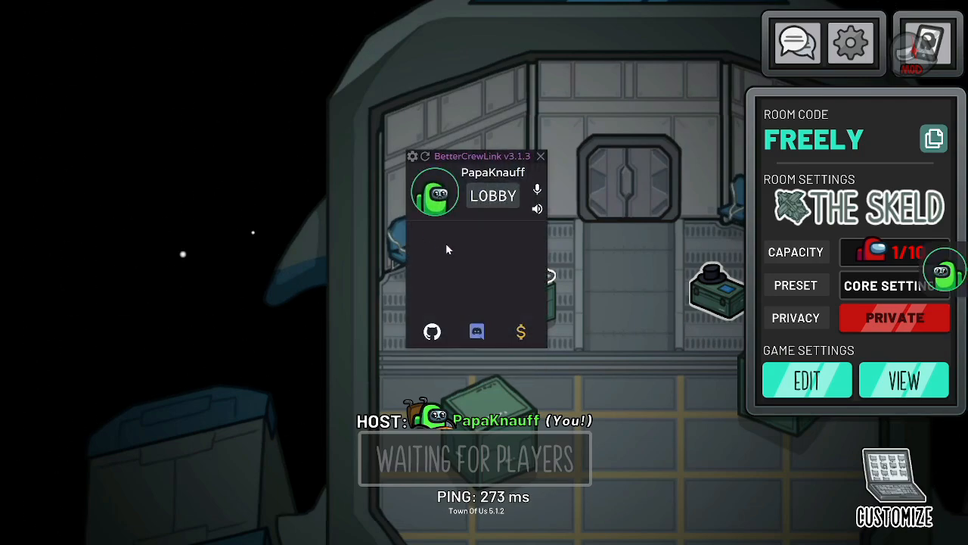
pyautogui.moveTo(492, 304)
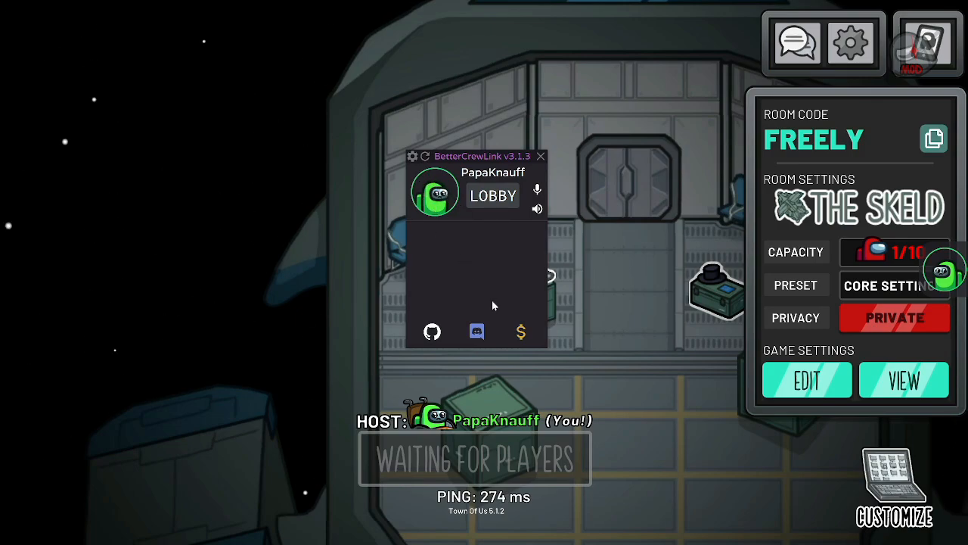
pyautogui.moveTo(478, 274)
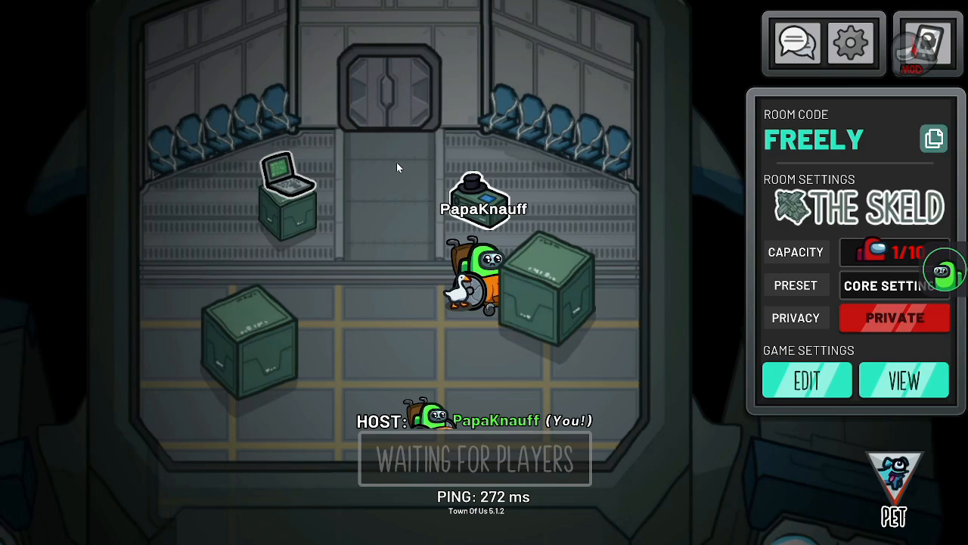
pyautogui.moveTo(433, 339)
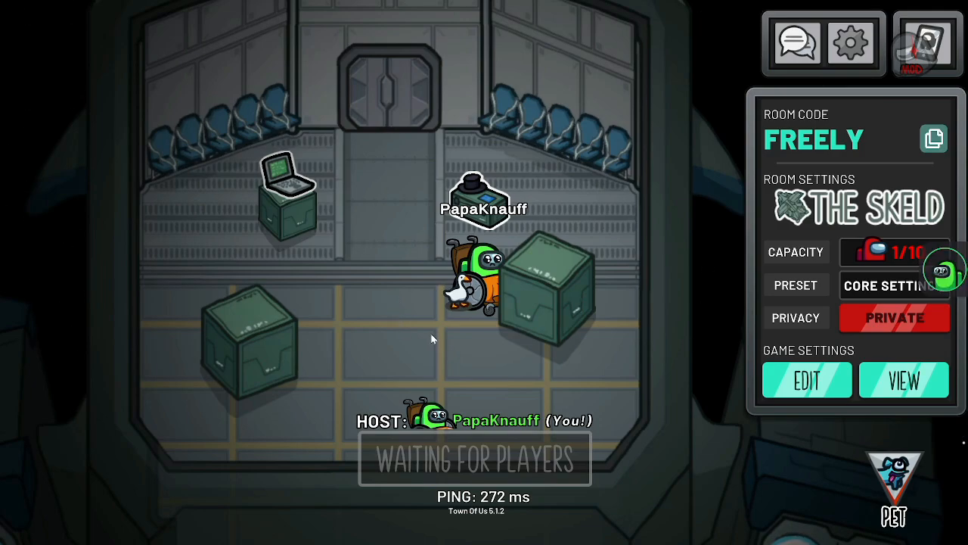
pyautogui.moveTo(189, 338)
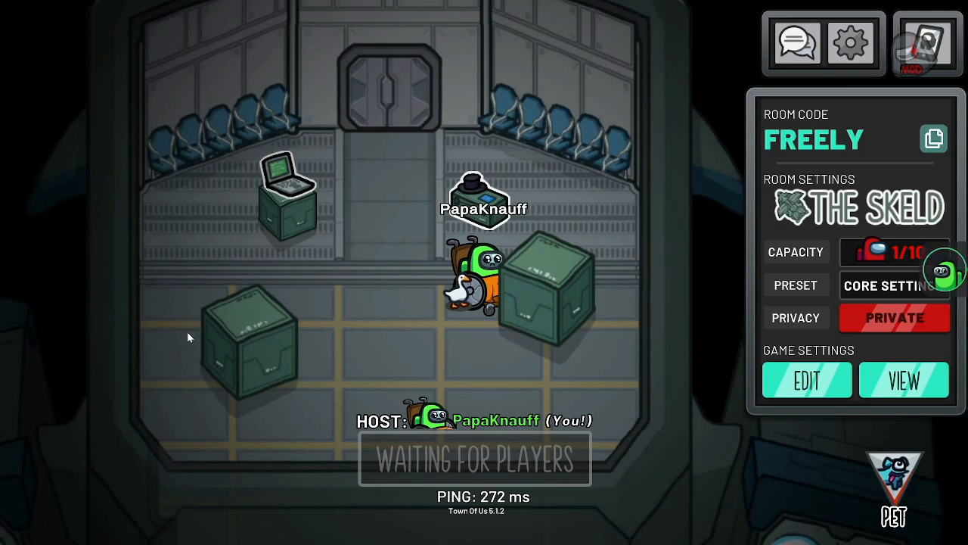